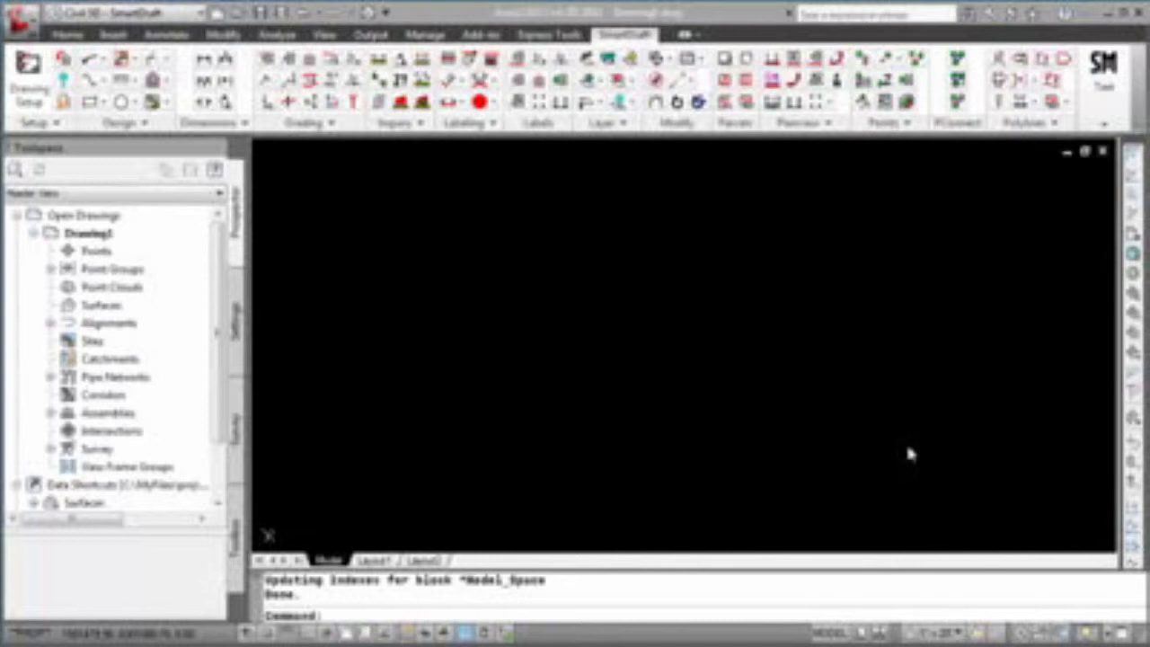
mouse_move(799, 428)
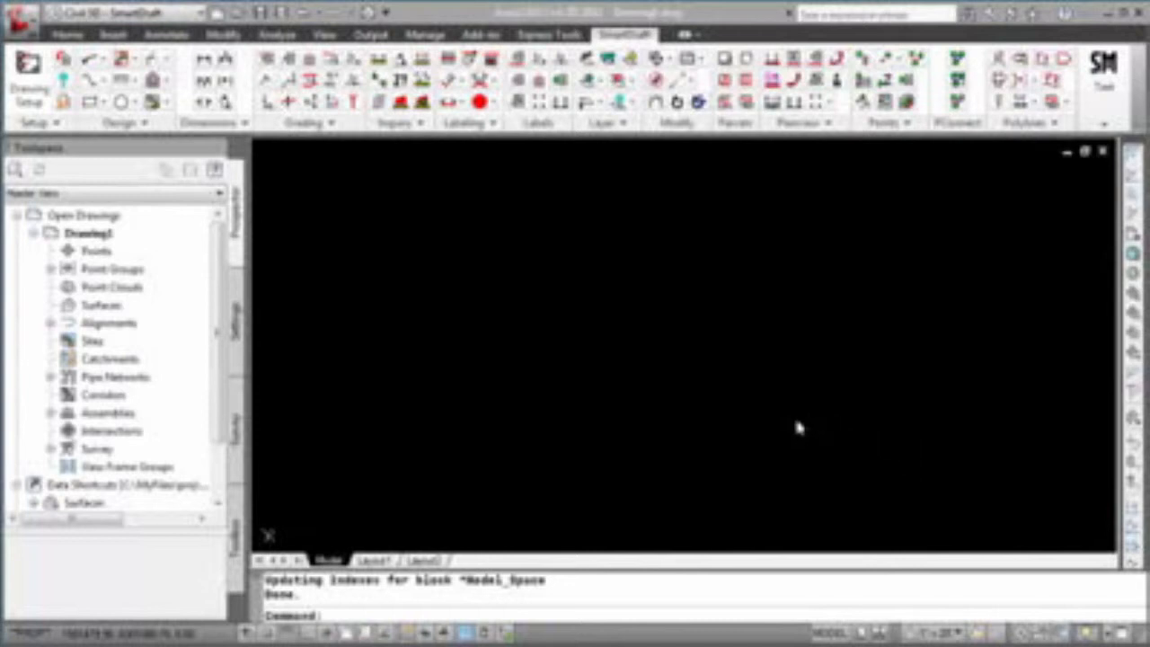
mouse_move(784, 425)
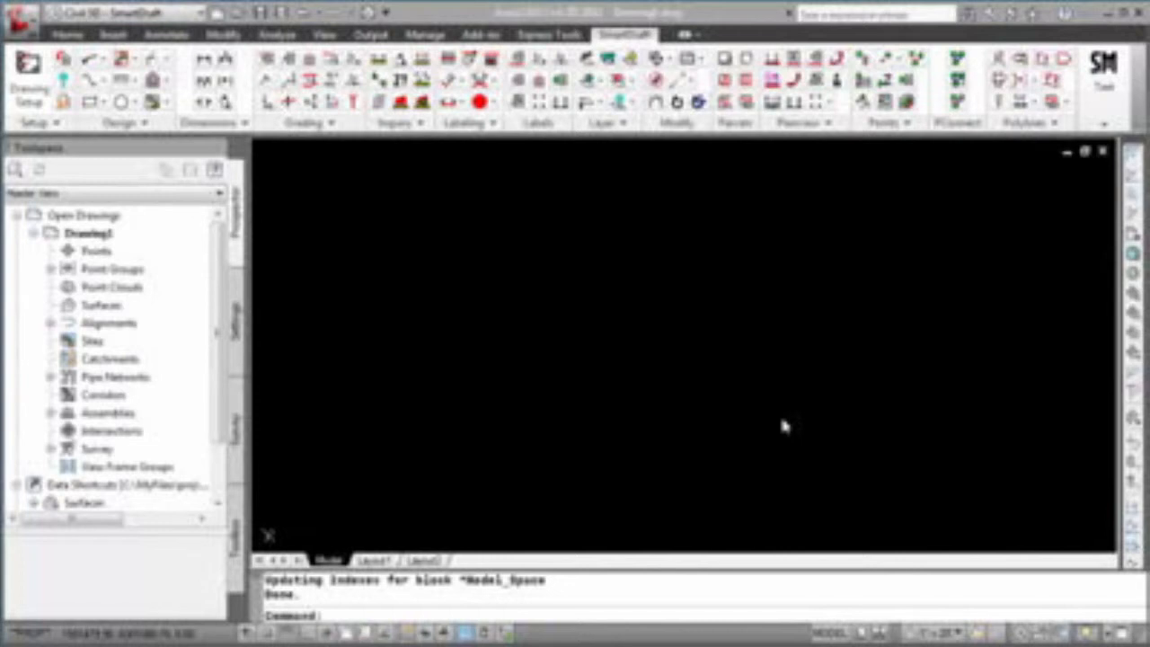
mouse_move(435, 324)
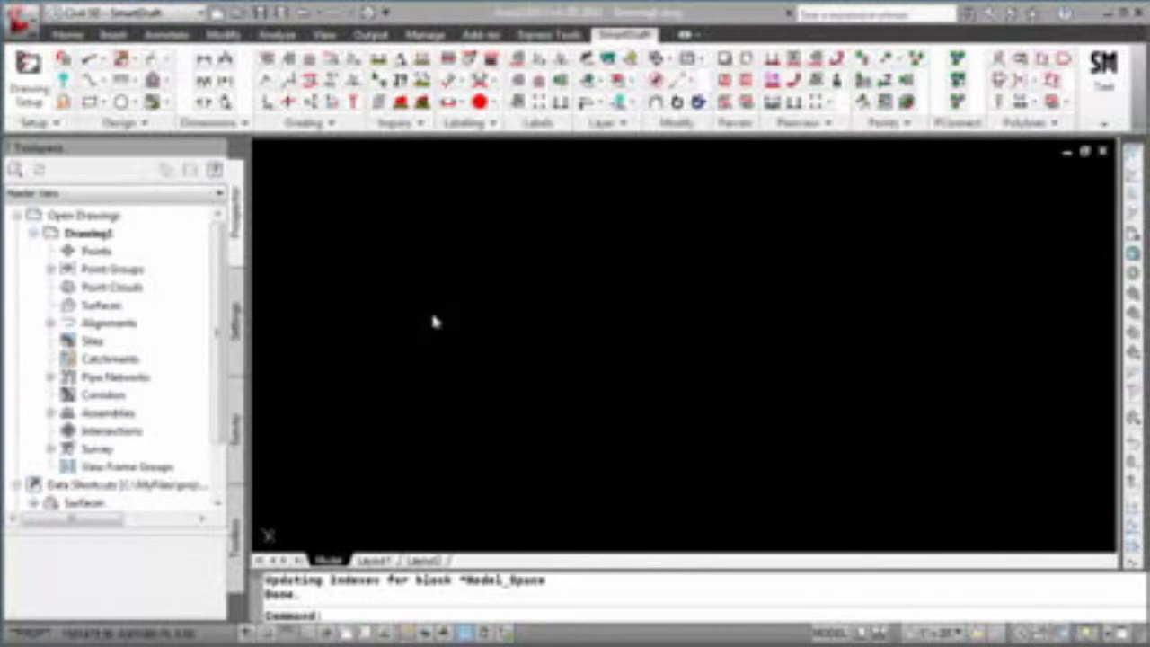
- Switch to the C3D Parcels drawing and expand Sites > Willsey Park > Parcels in Prospector
click(23, 25)
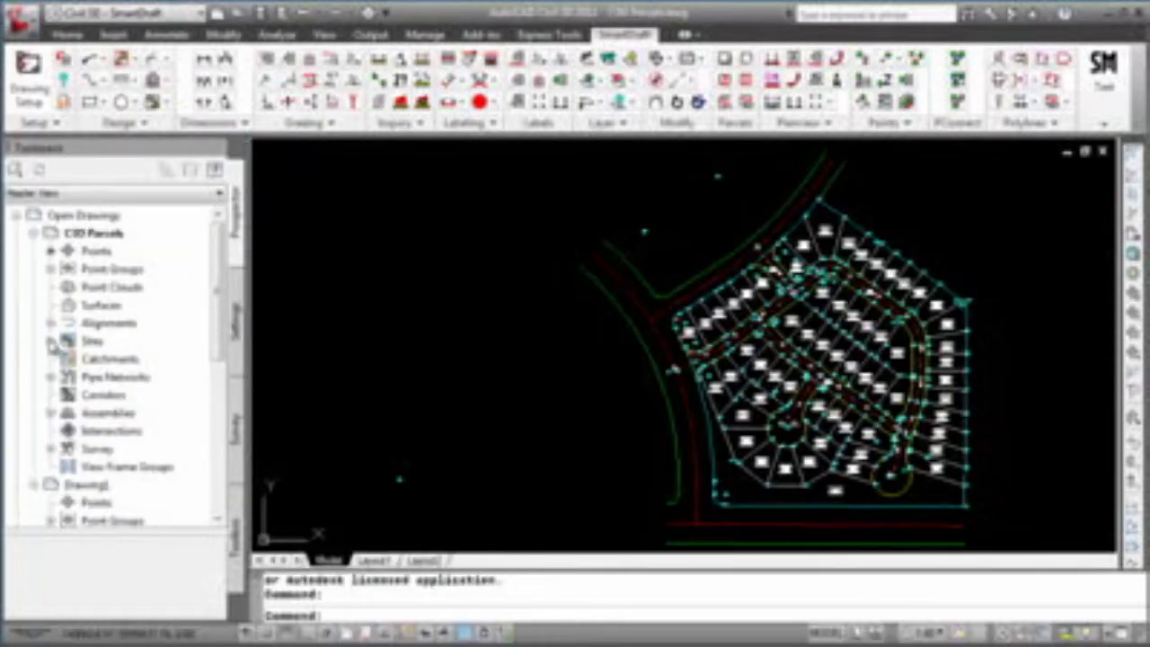
click(52, 341)
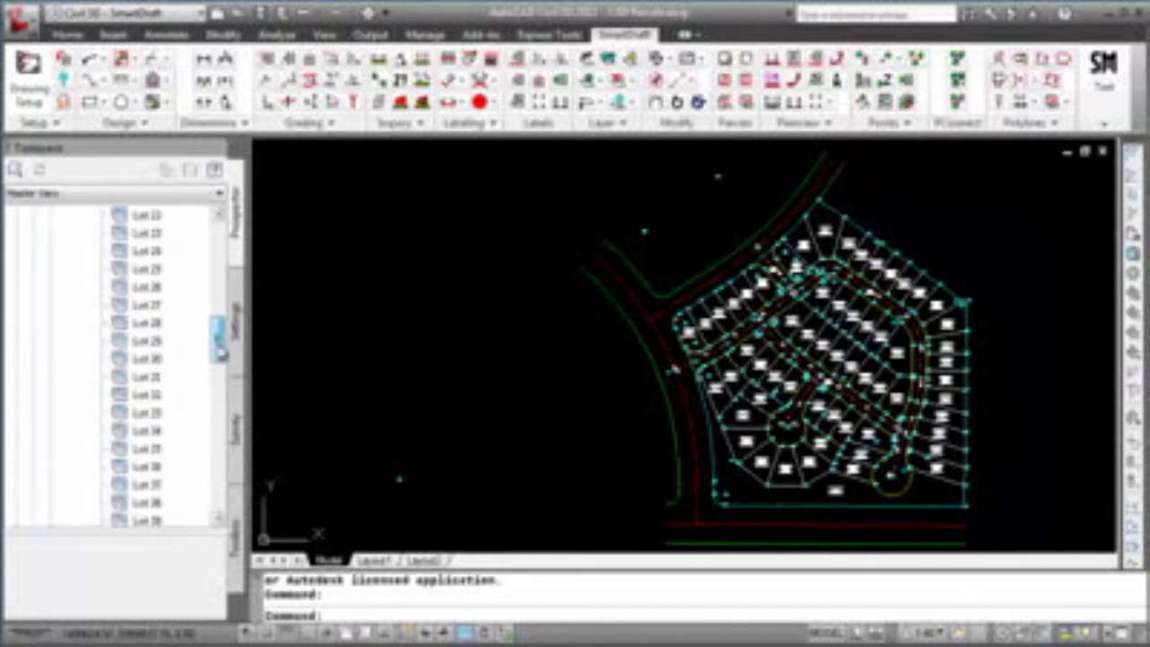
scroll(down, 3)
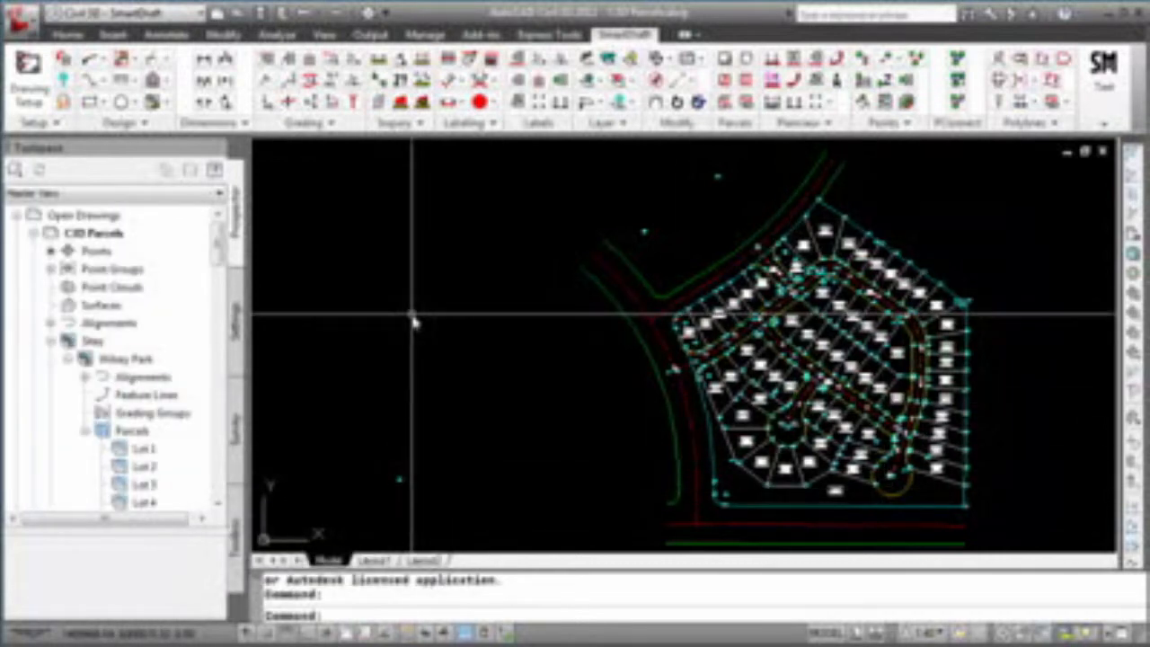
mouse_move(436, 286)
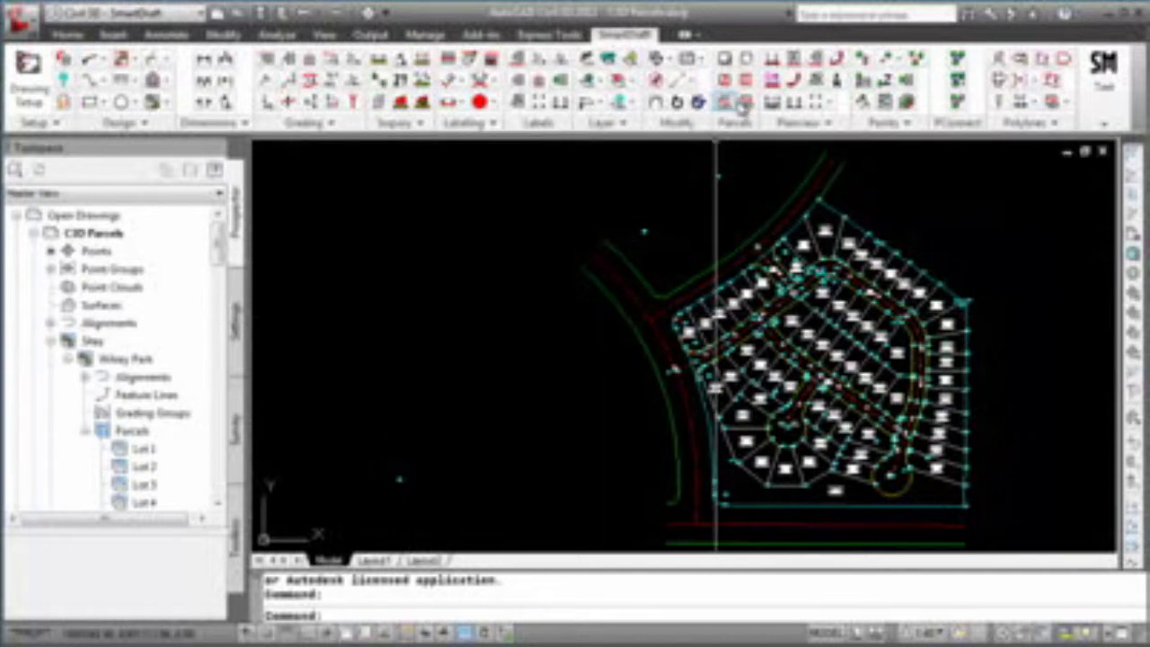
mouse_move(747, 81)
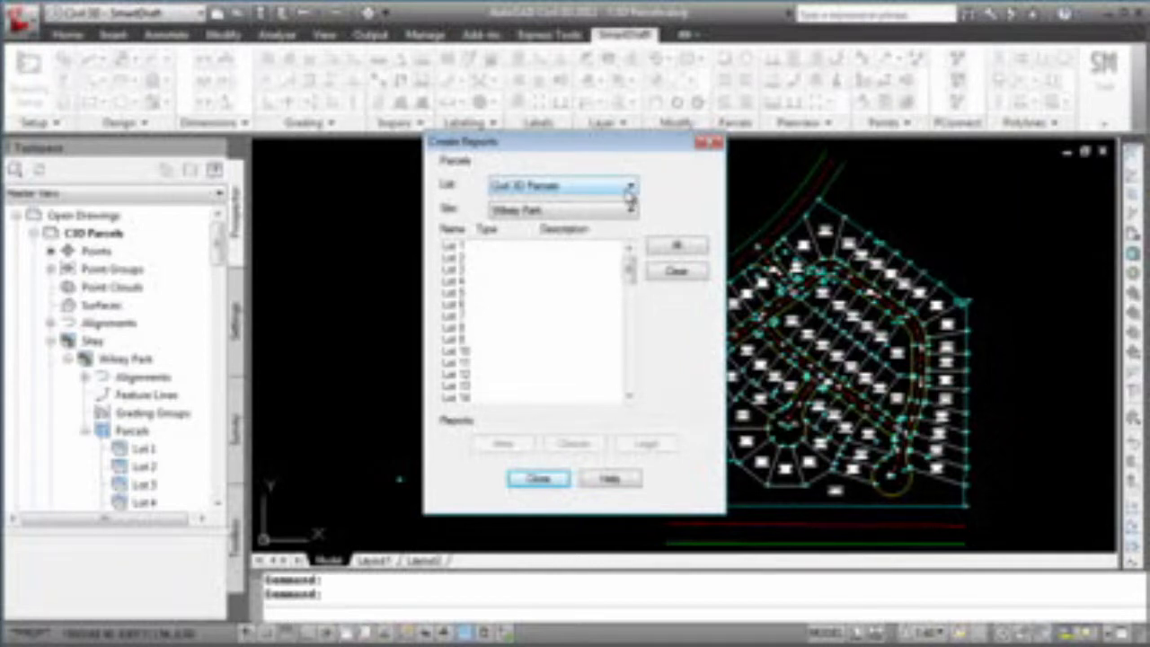
- List Civil 3D Parcels for the Willsey Park site in Create Reports and select all parcels
click(628, 185)
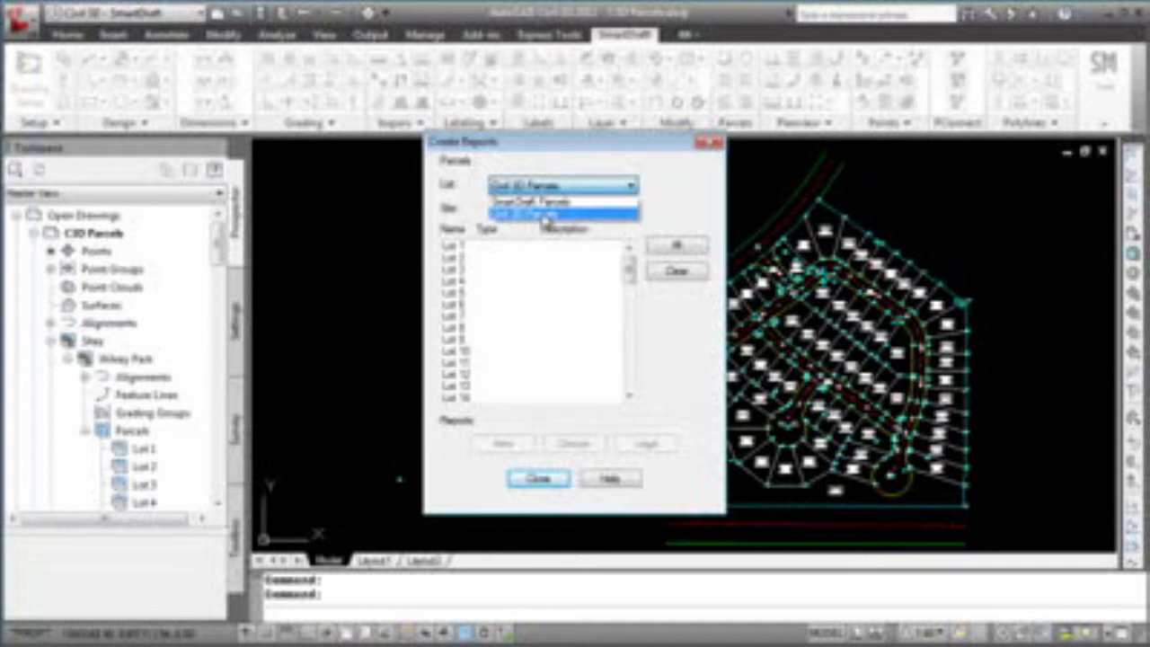
click(548, 215)
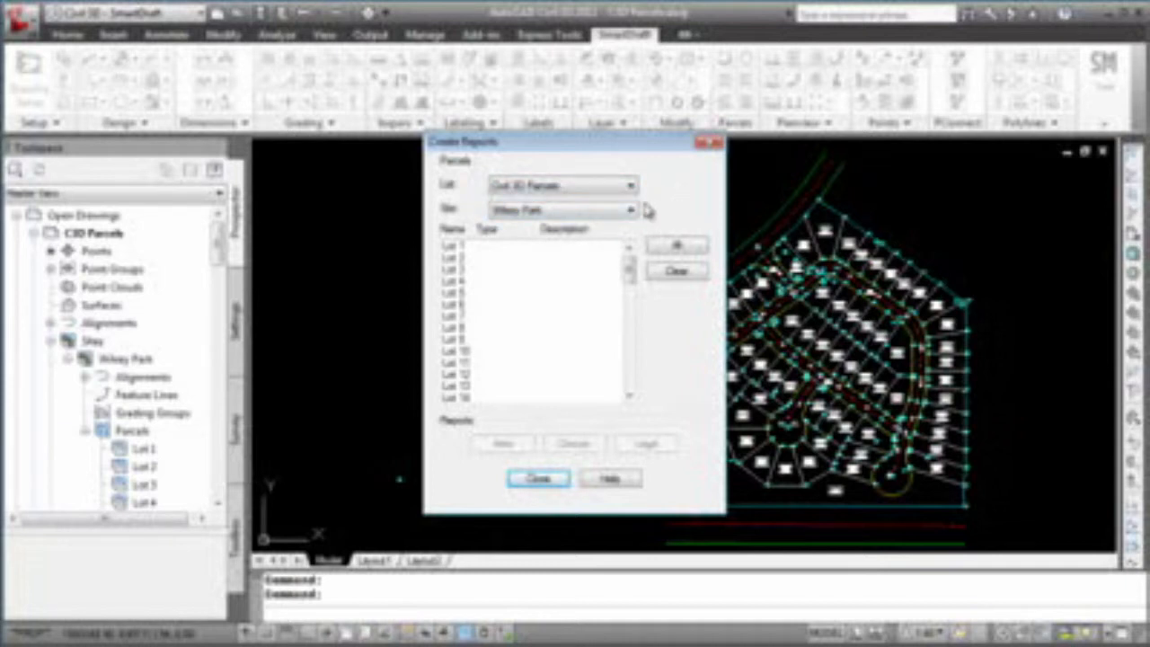
click(631, 210)
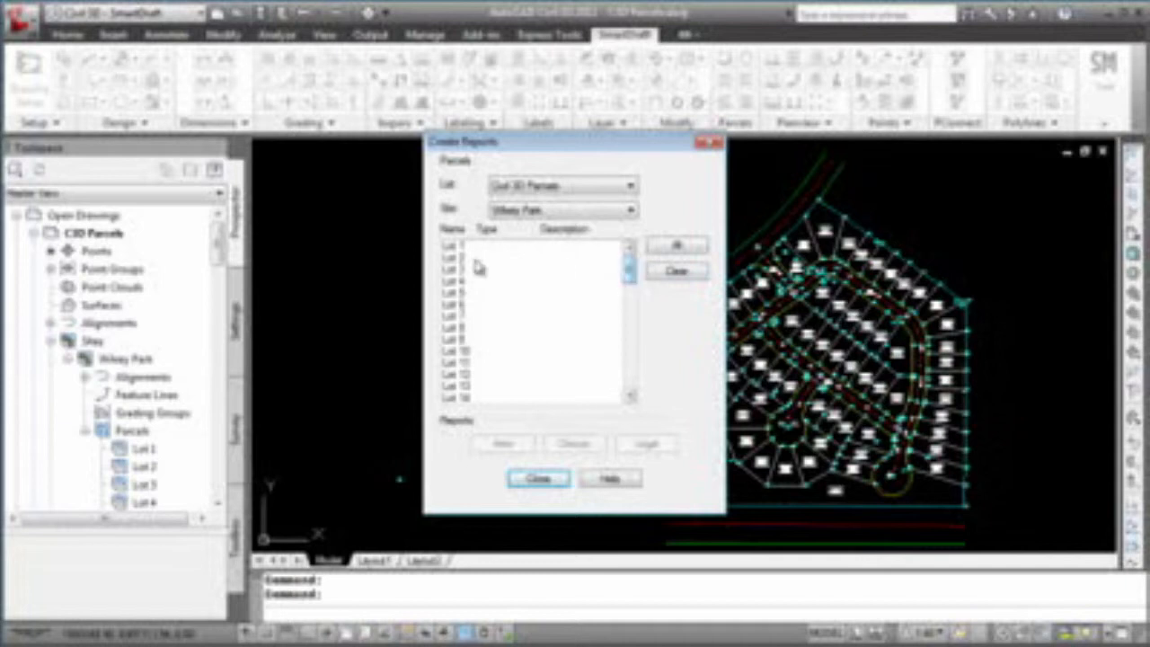
click(530, 269)
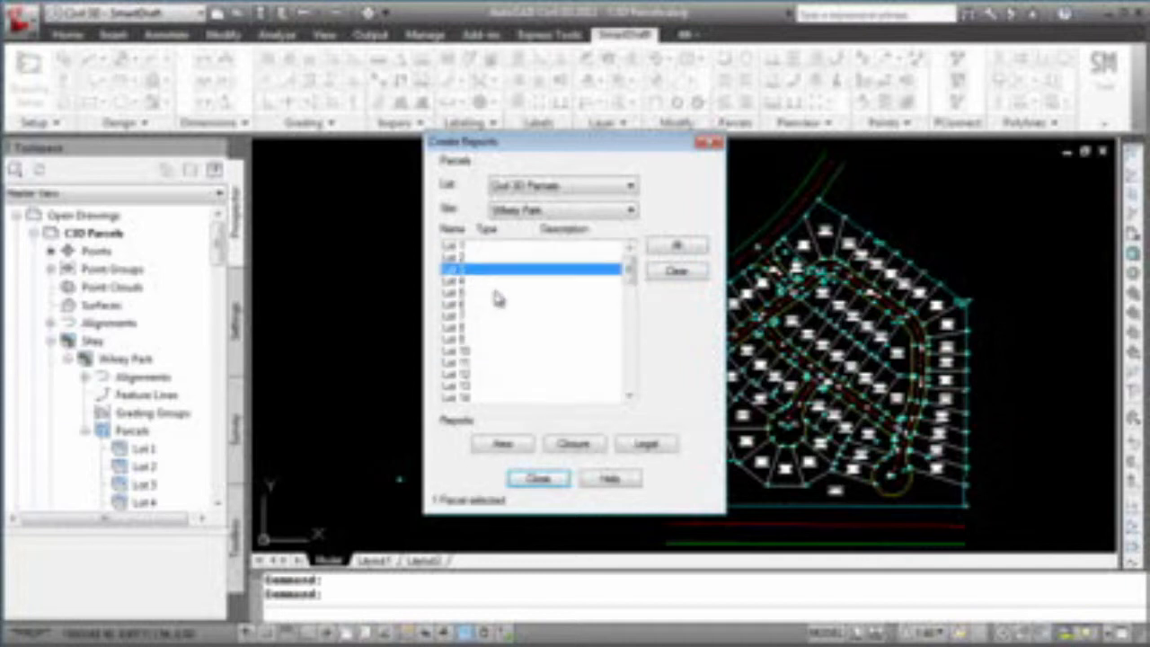
click(530, 292)
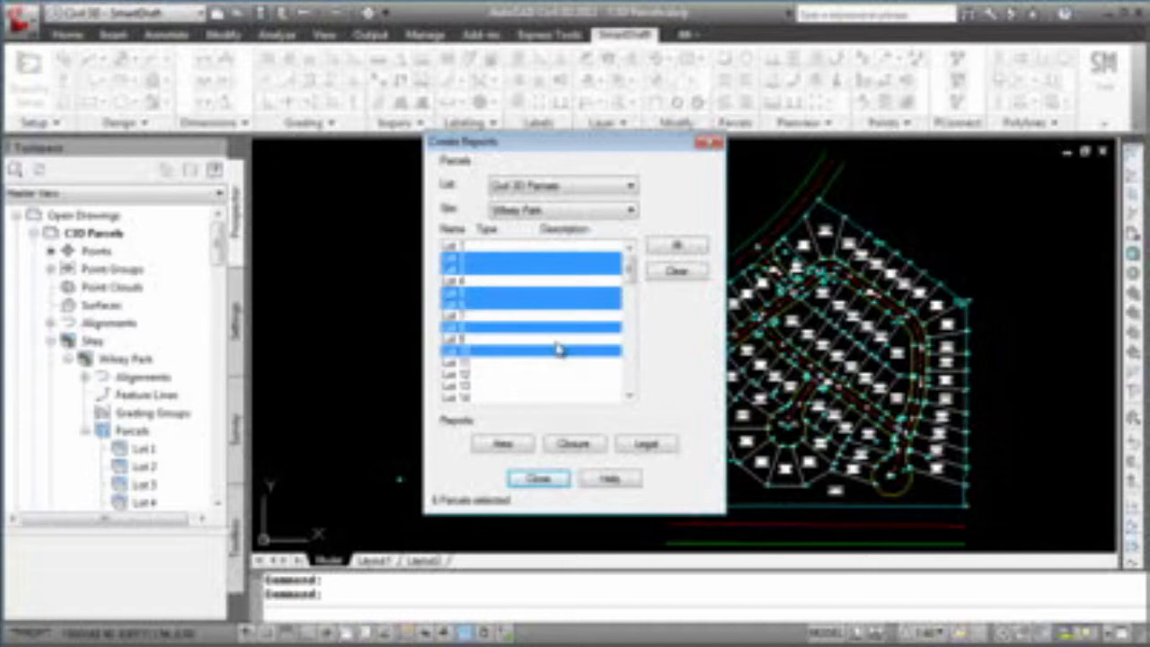
click(678, 245)
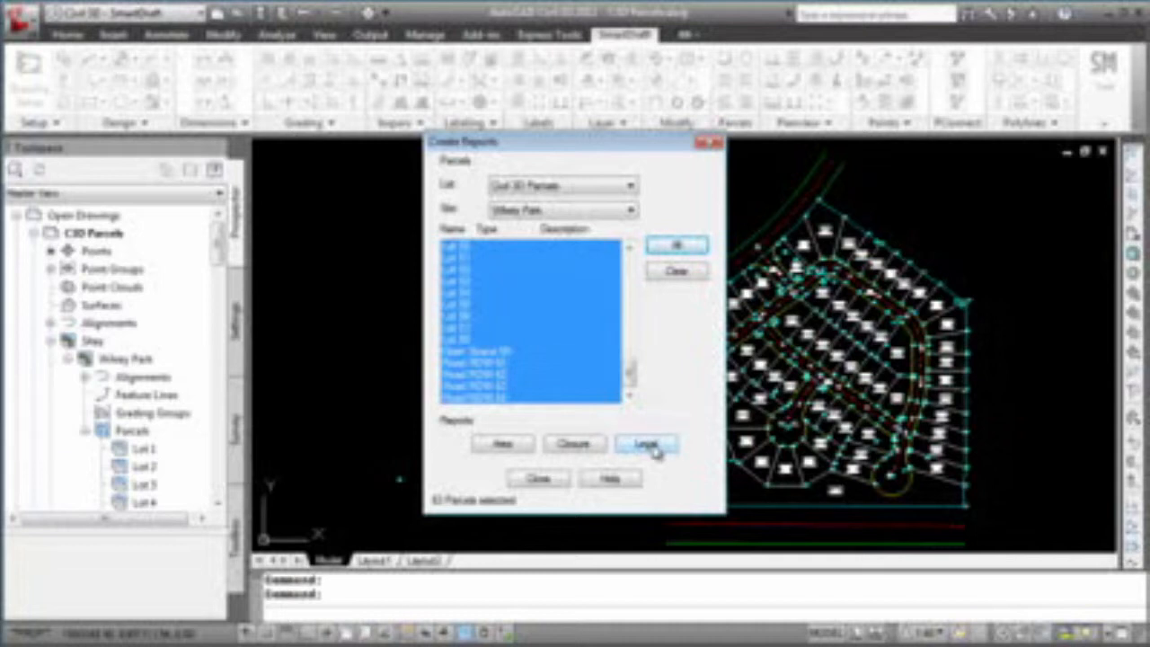
mouse_move(501, 444)
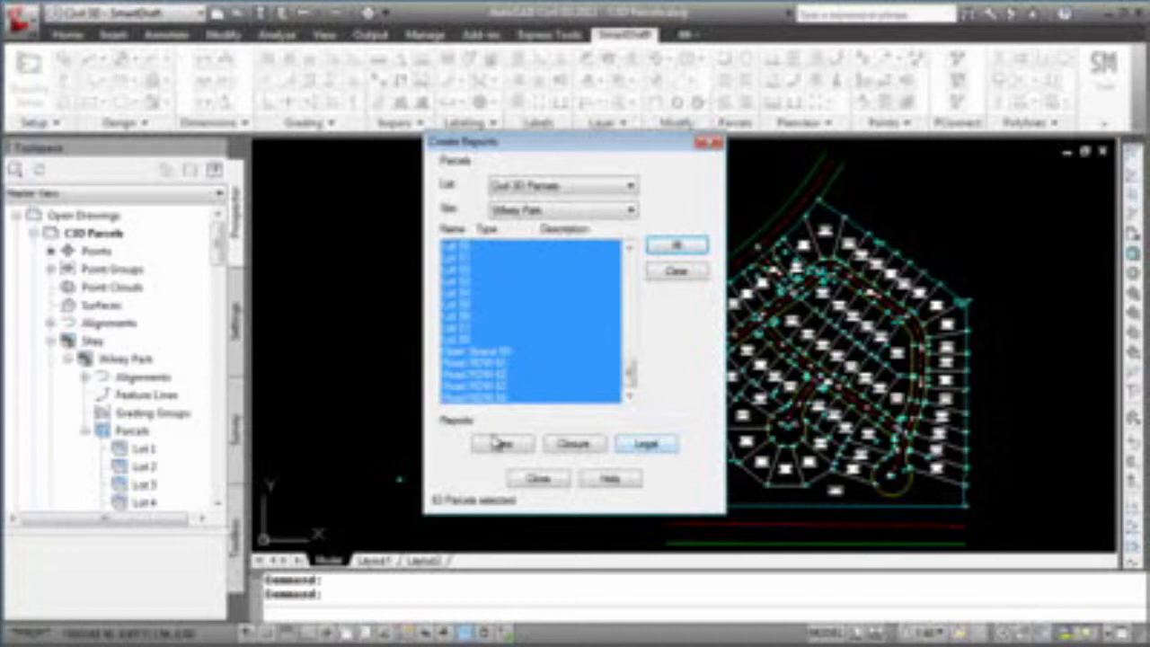
- Open Area Report Options and review the Willsey Park header fields and text output format
click(501, 443)
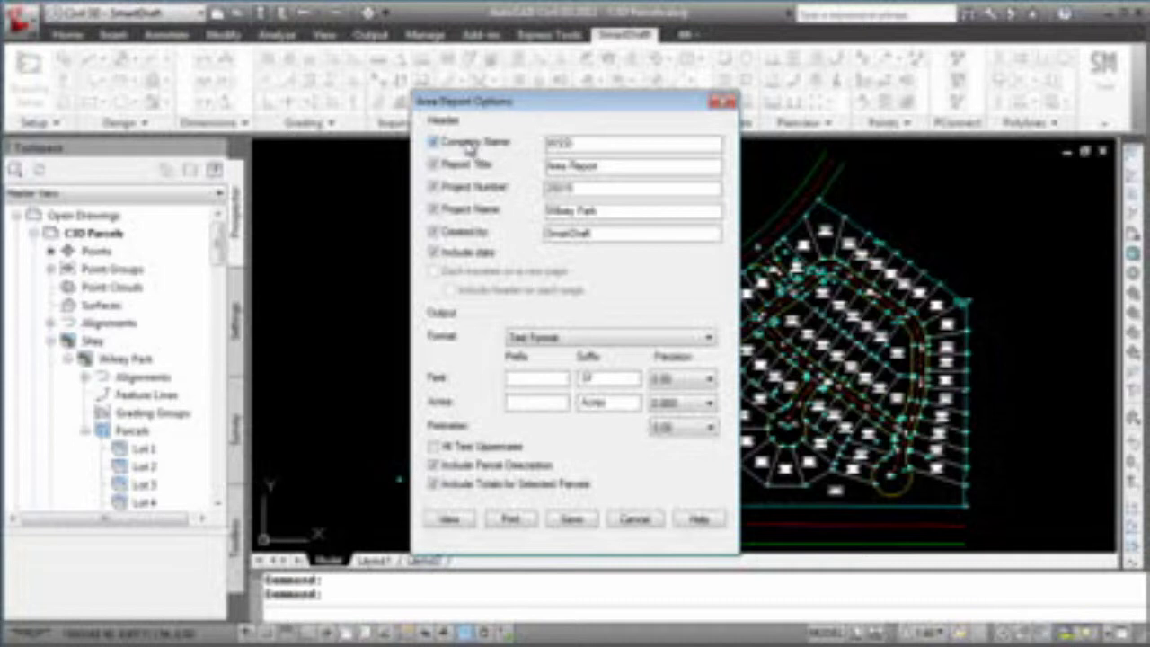
click(432, 141)
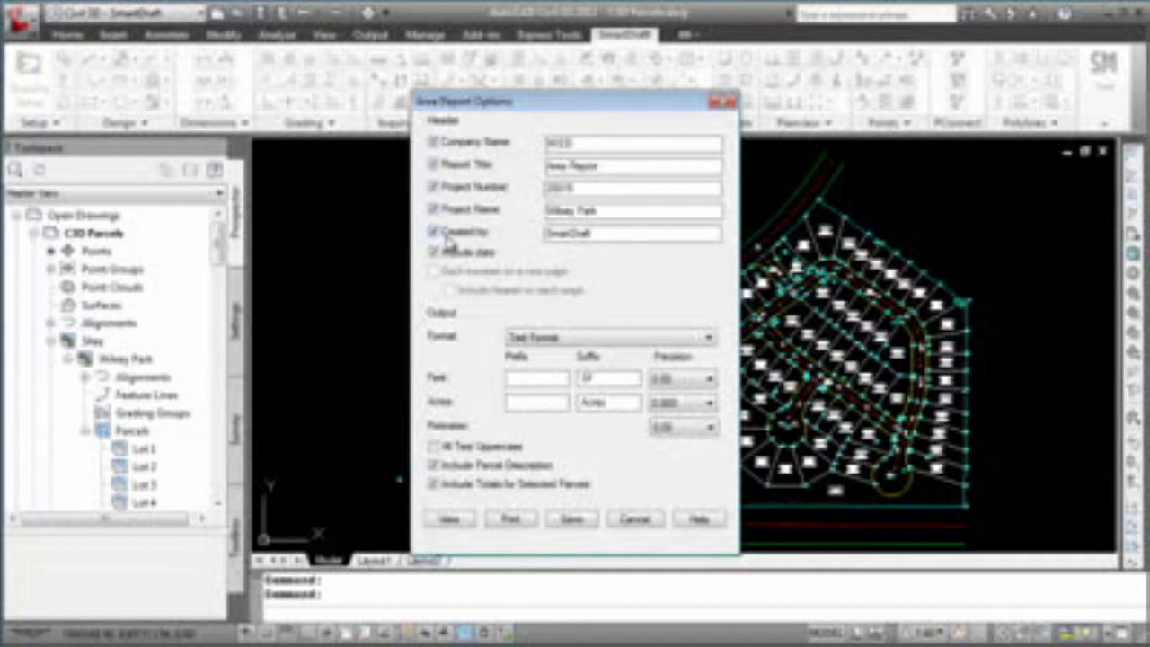
click(434, 253)
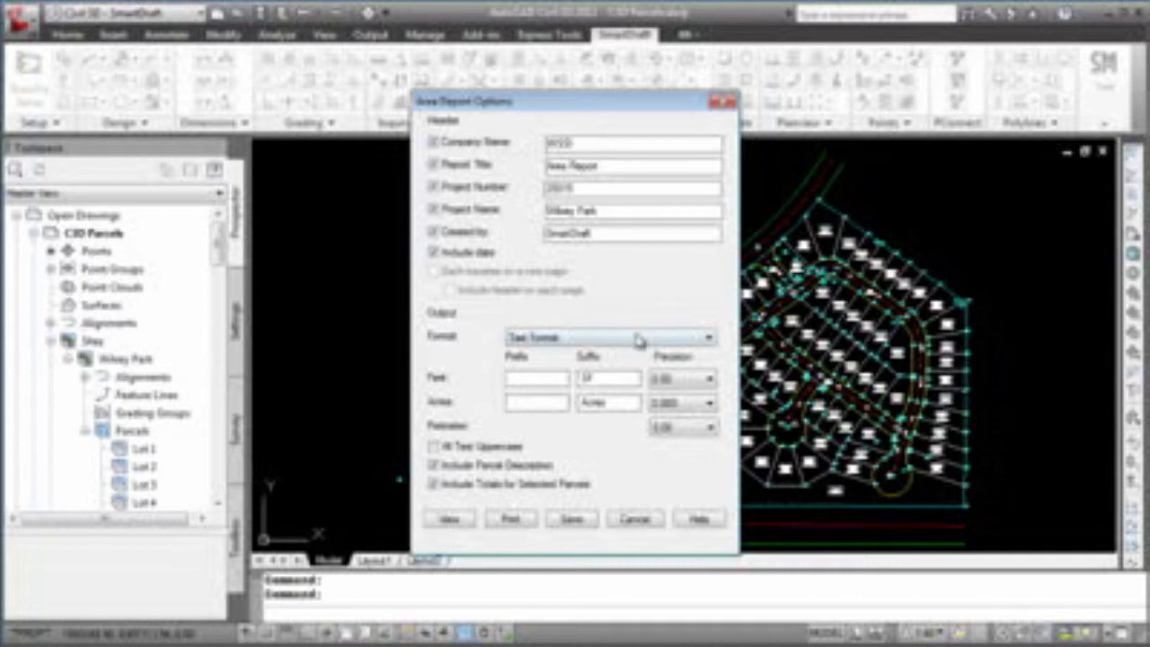
click(708, 338)
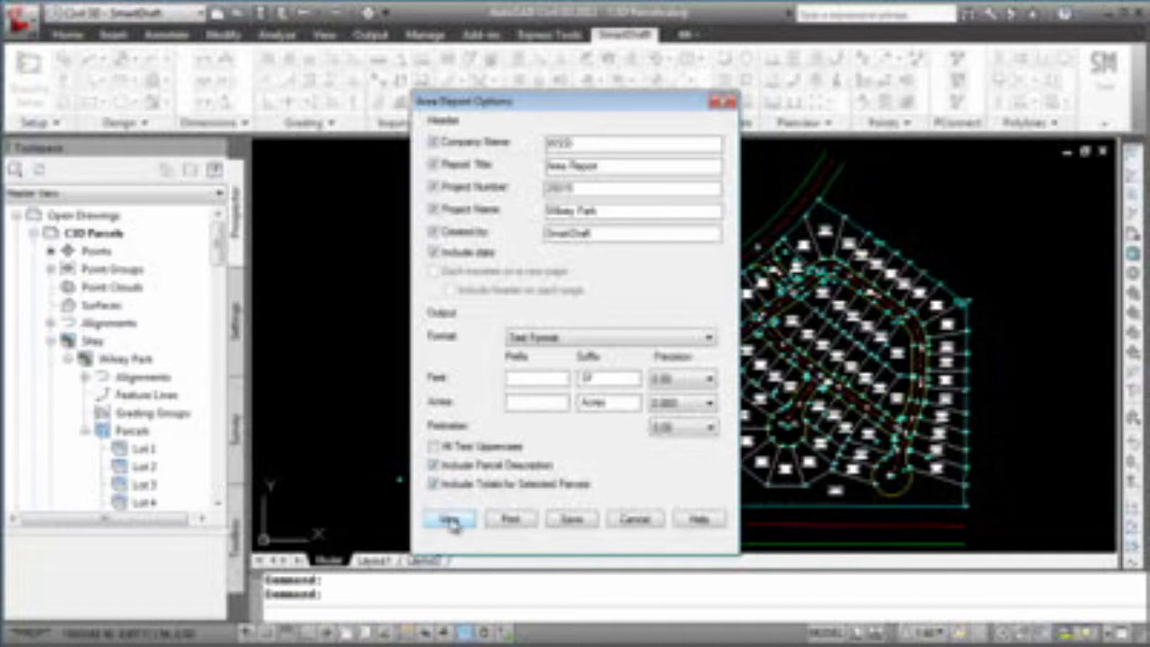
- View the area report listing each parcel's perimeter and area with the total
click(449, 519)
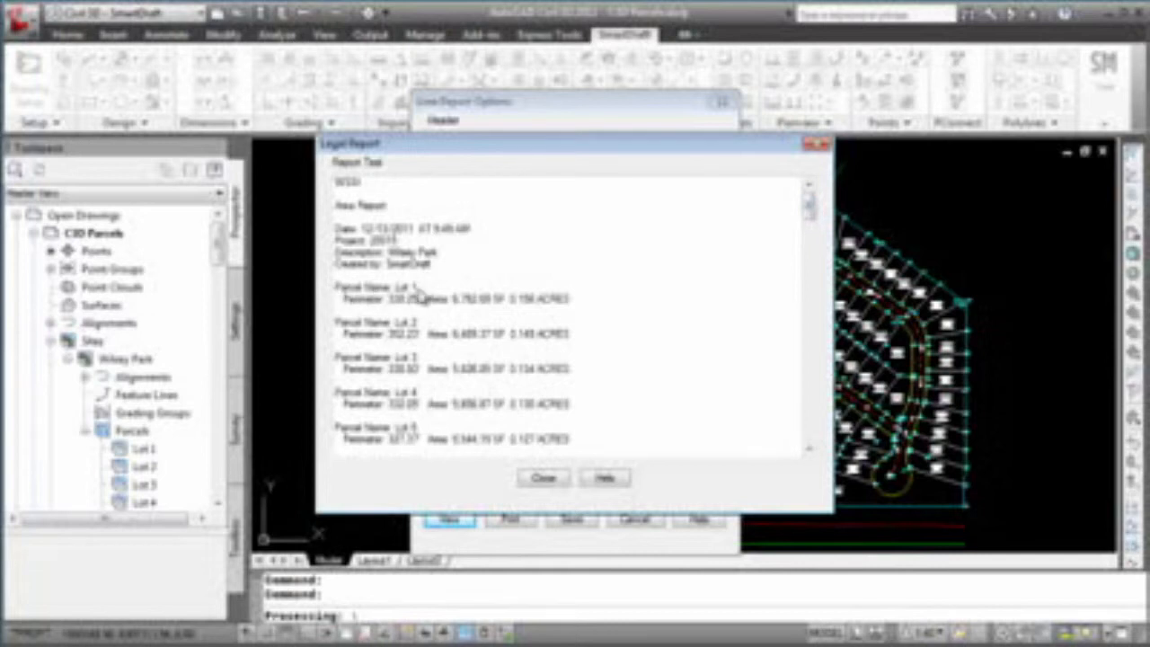
mouse_move(502, 313)
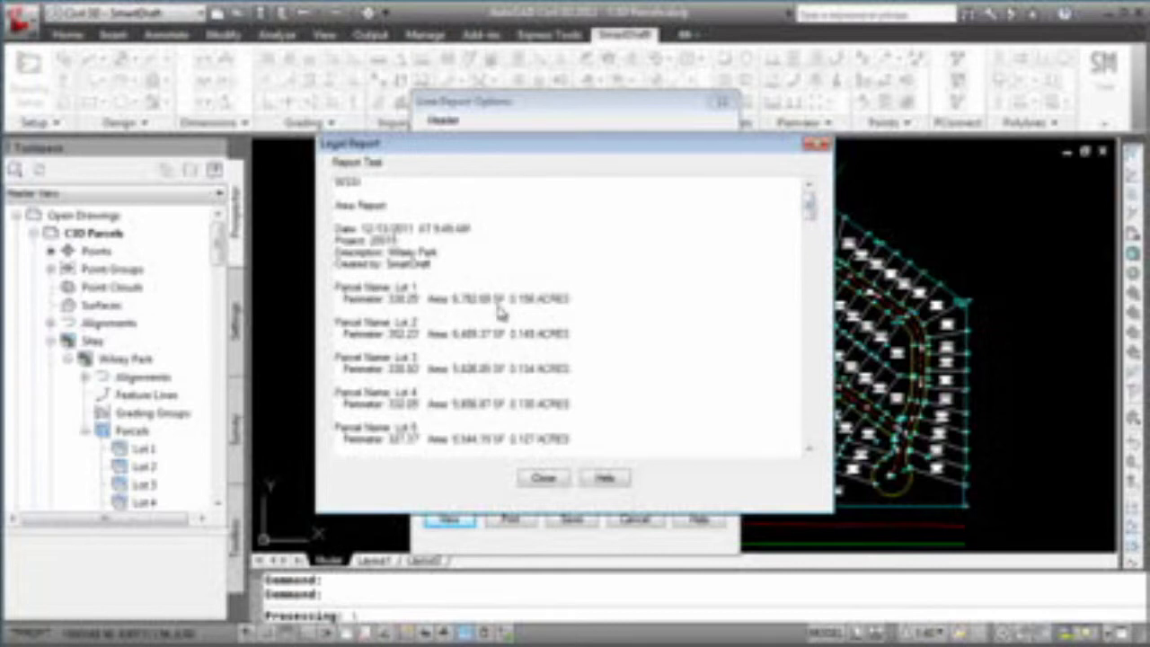
mouse_move(575, 310)
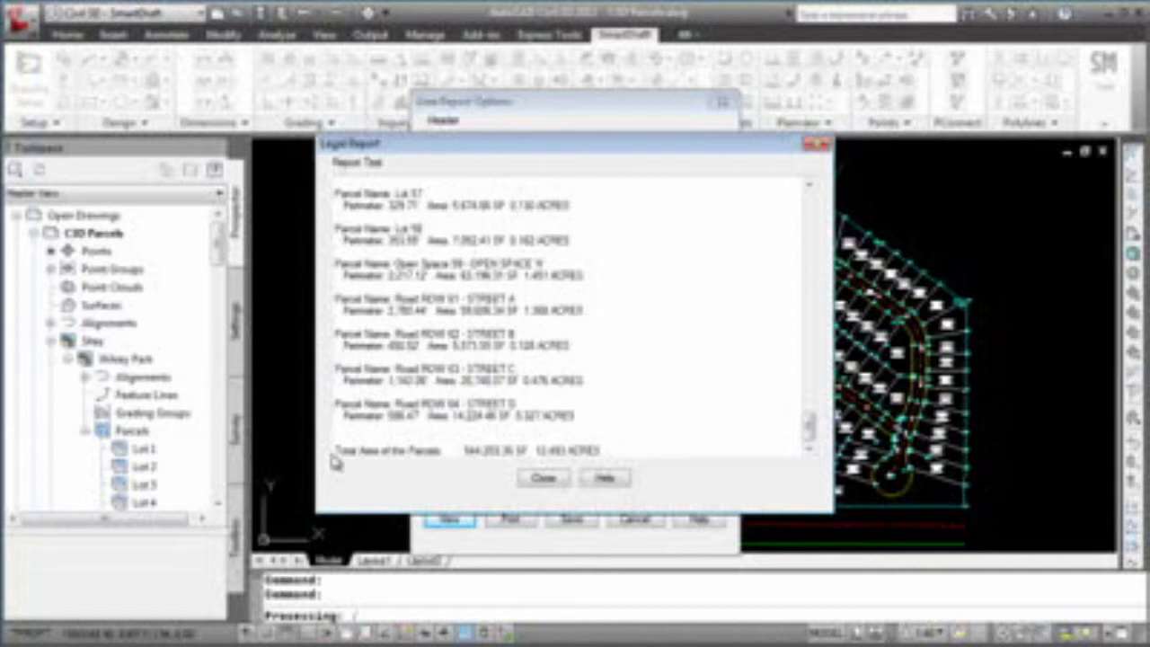
mouse_move(366, 463)
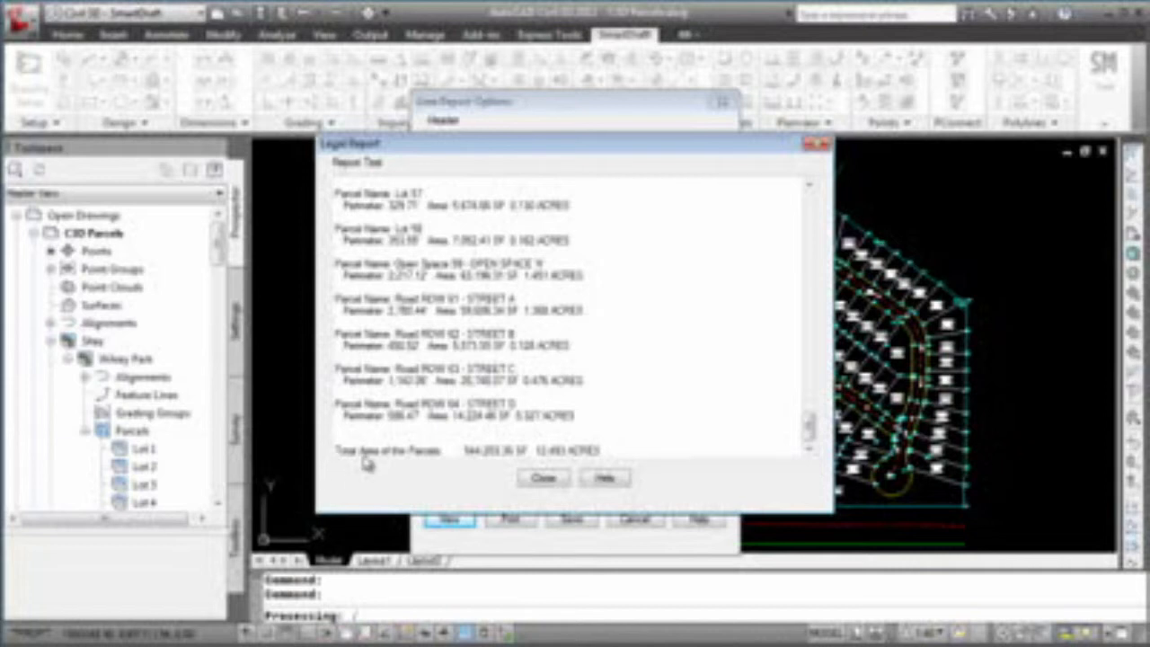
mouse_move(525, 466)
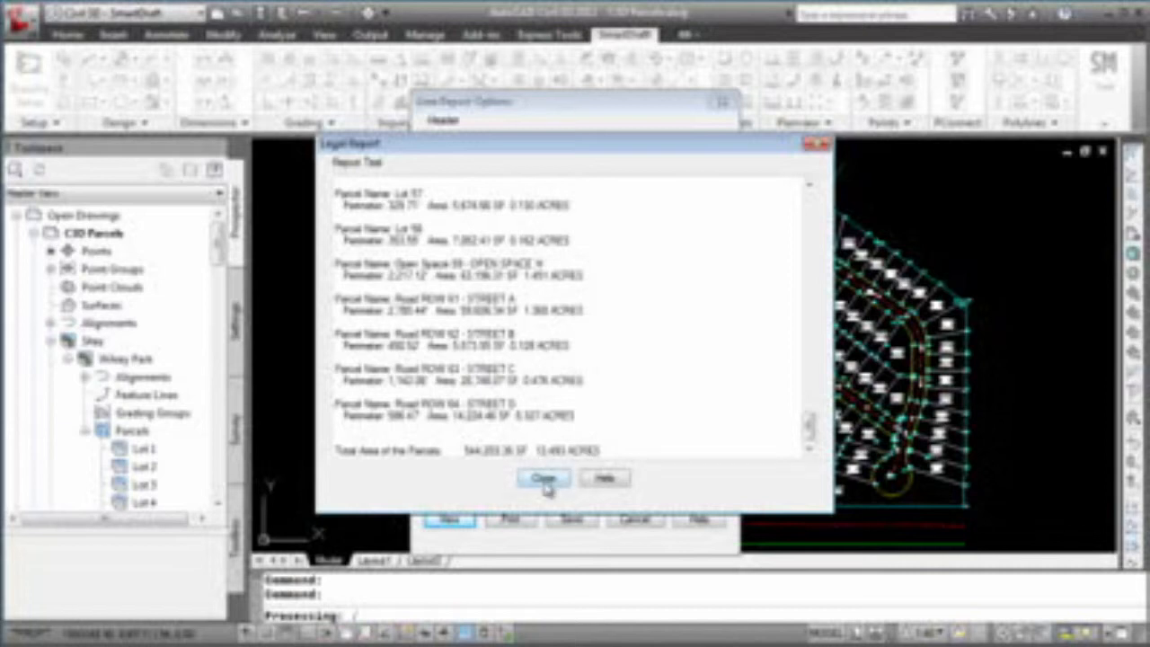
- Close the text report, then preview and scroll through the comma-delimited area report
click(540, 477)
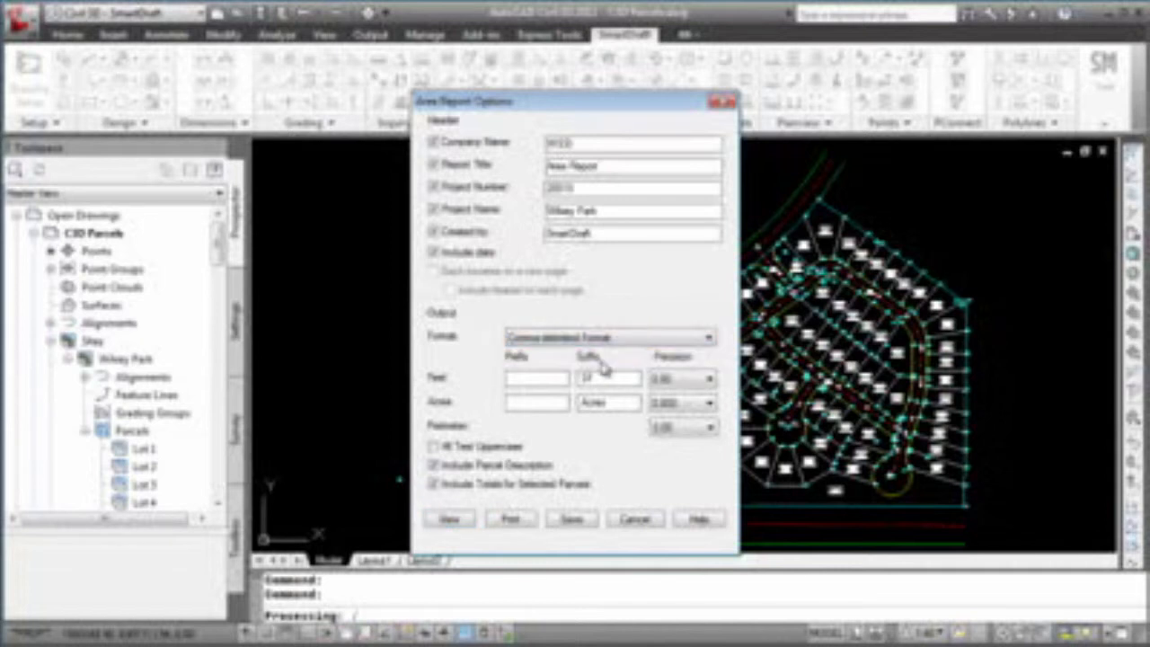
click(434, 231)
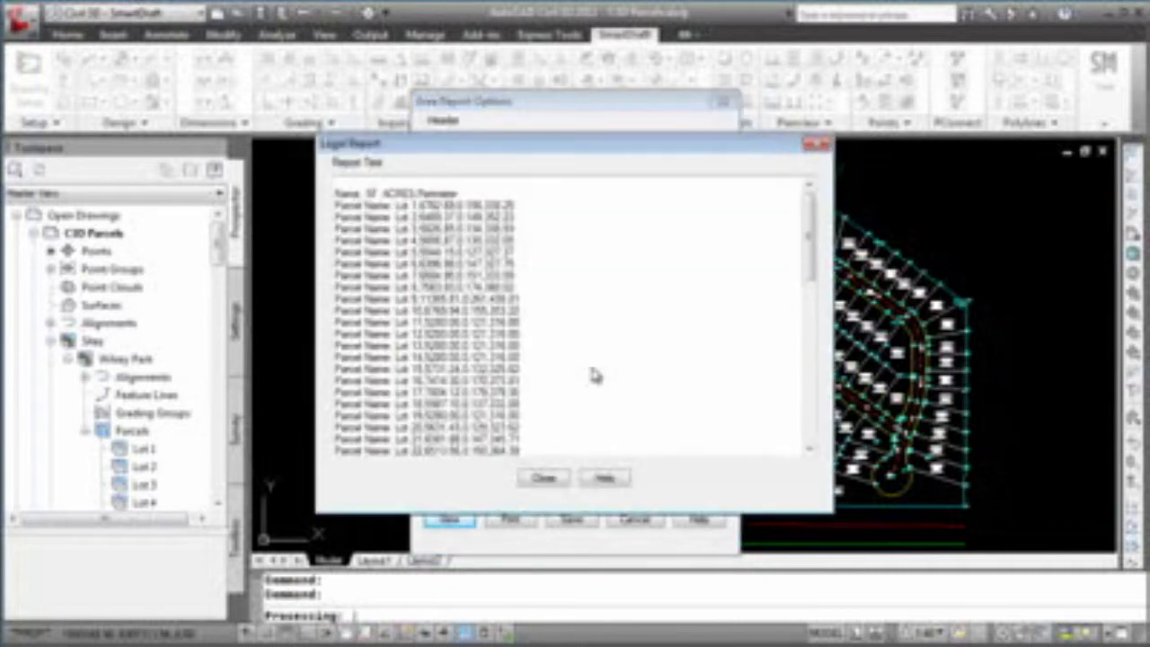
scroll(down, 3)
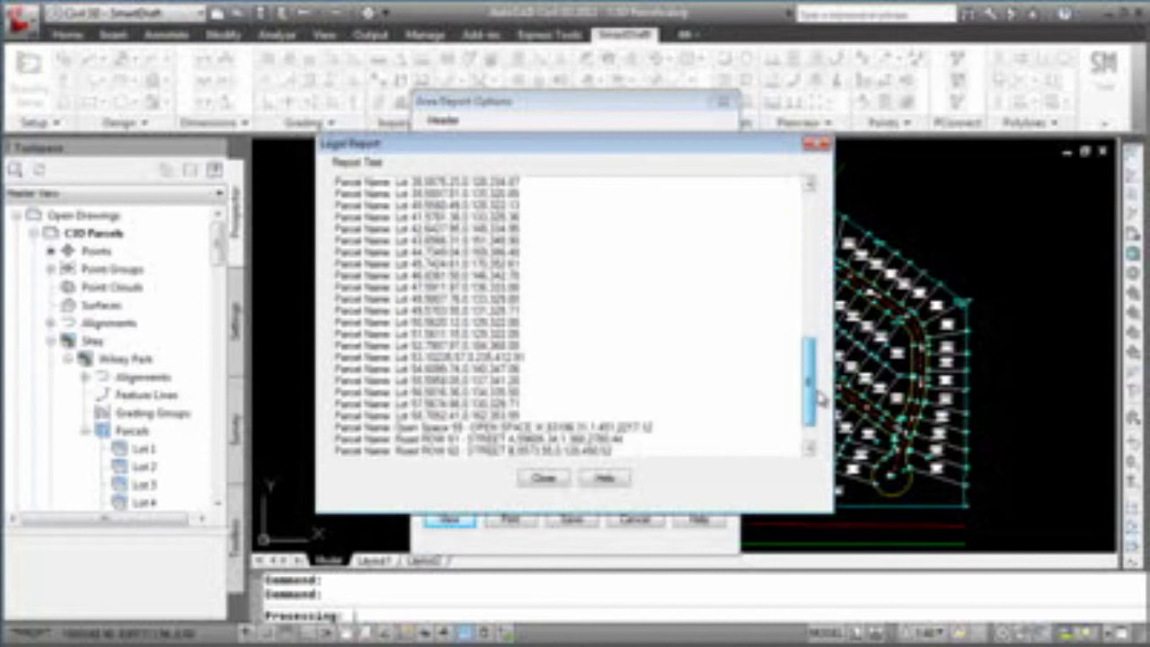
scroll(down, 3)
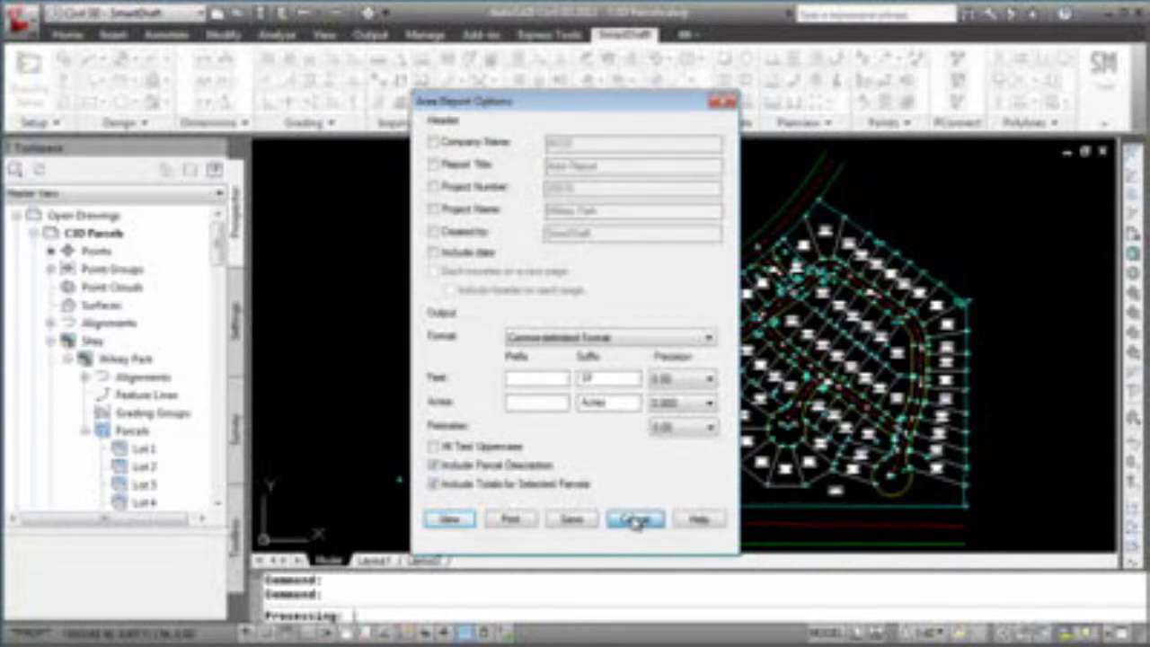
- Cancel Area Report Options and select all 83 Willsey Park parcels
click(634, 519)
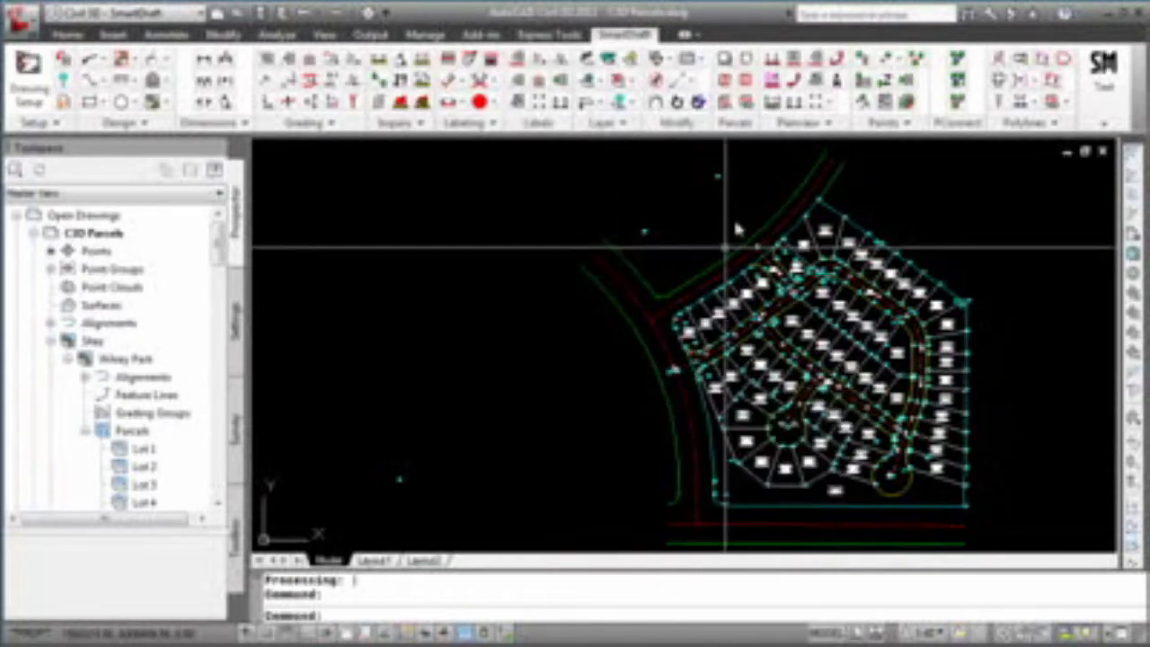
mouse_move(734, 81)
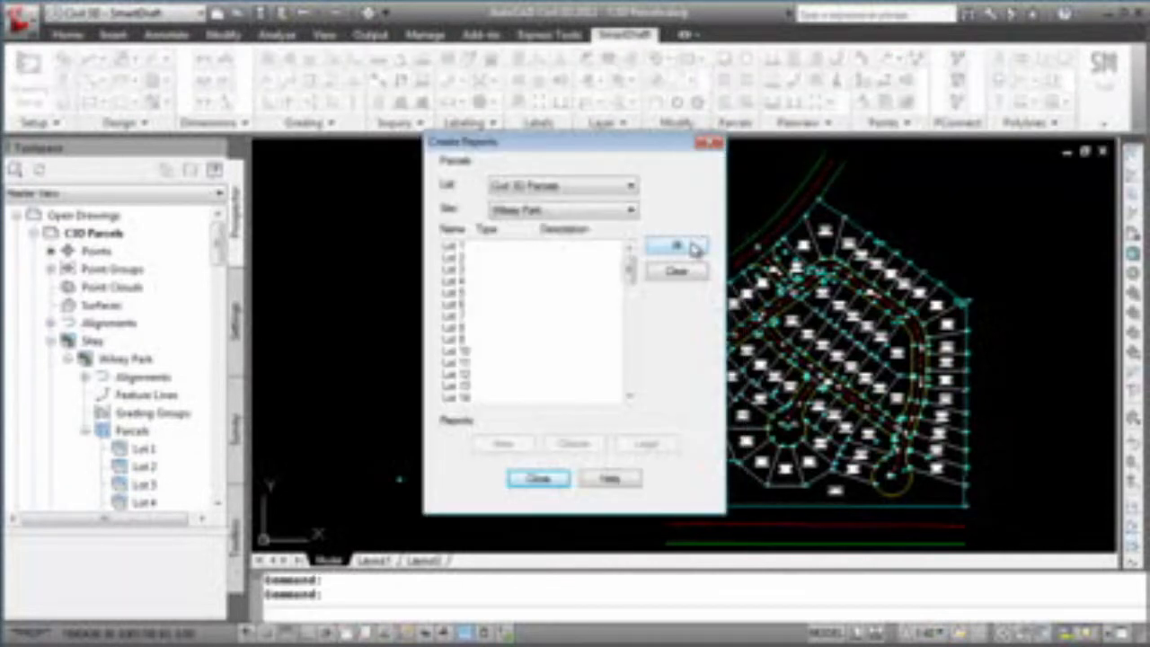
click(676, 246)
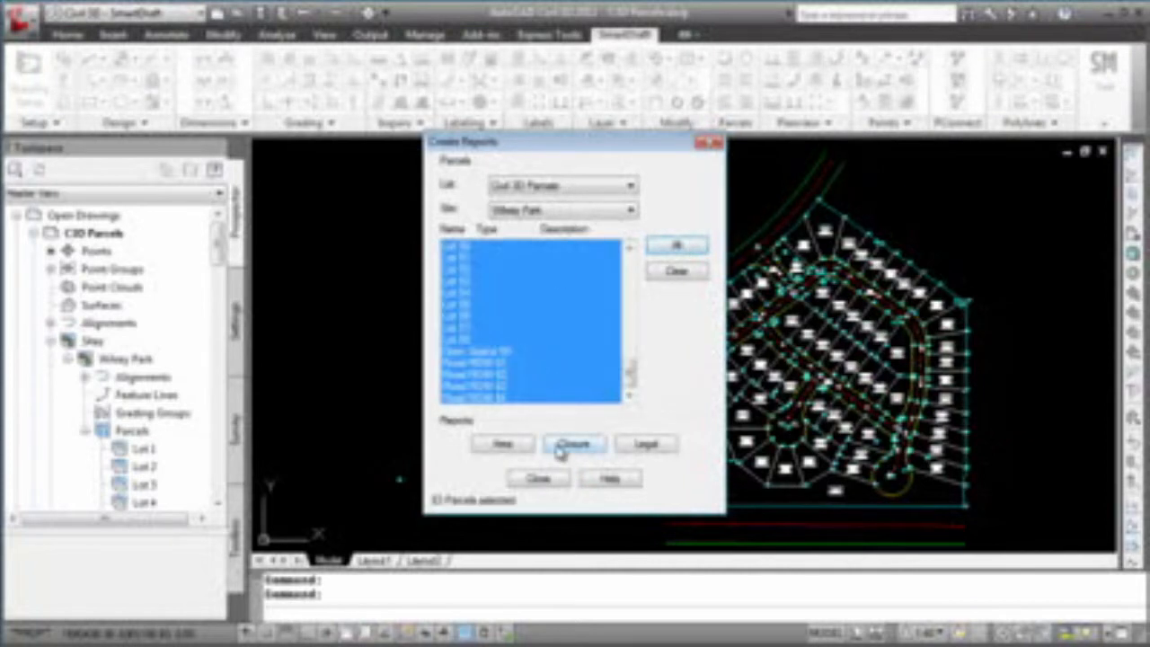
- Start a closure report and turn on the header fields and date
click(573, 443)
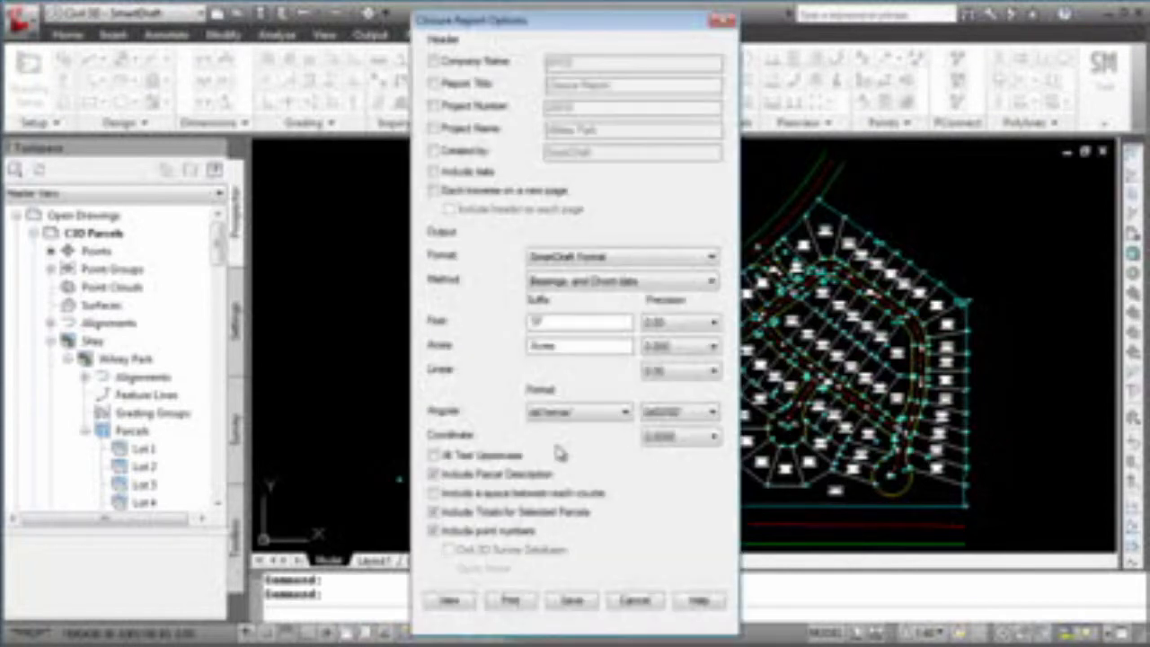
click(434, 61)
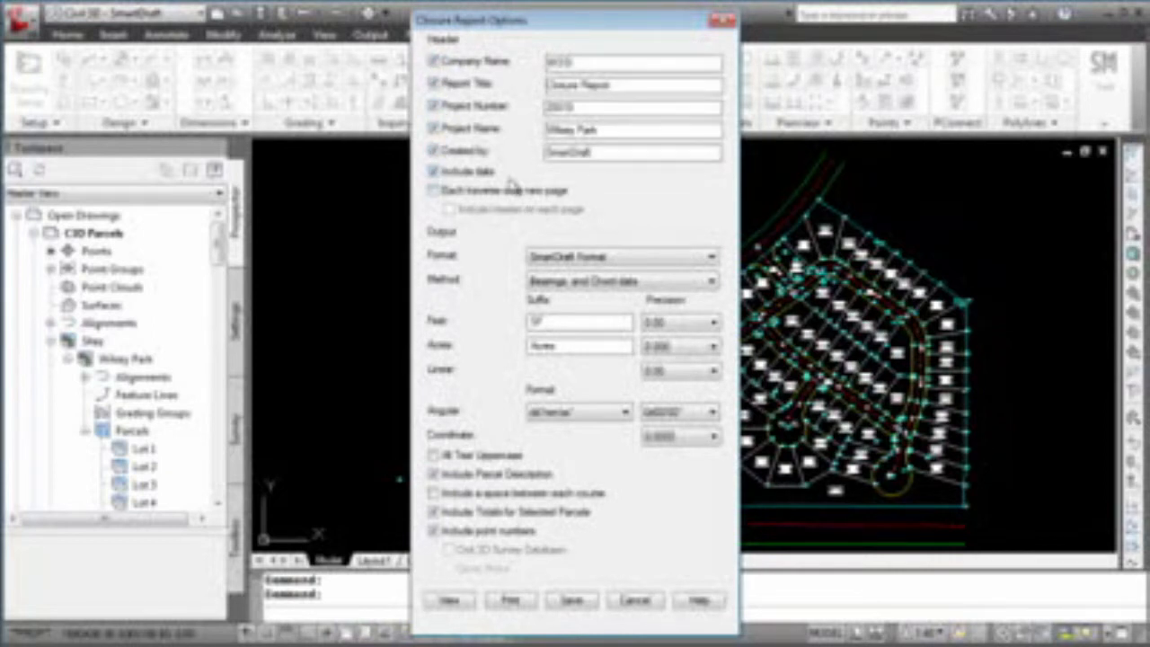
click(434, 189)
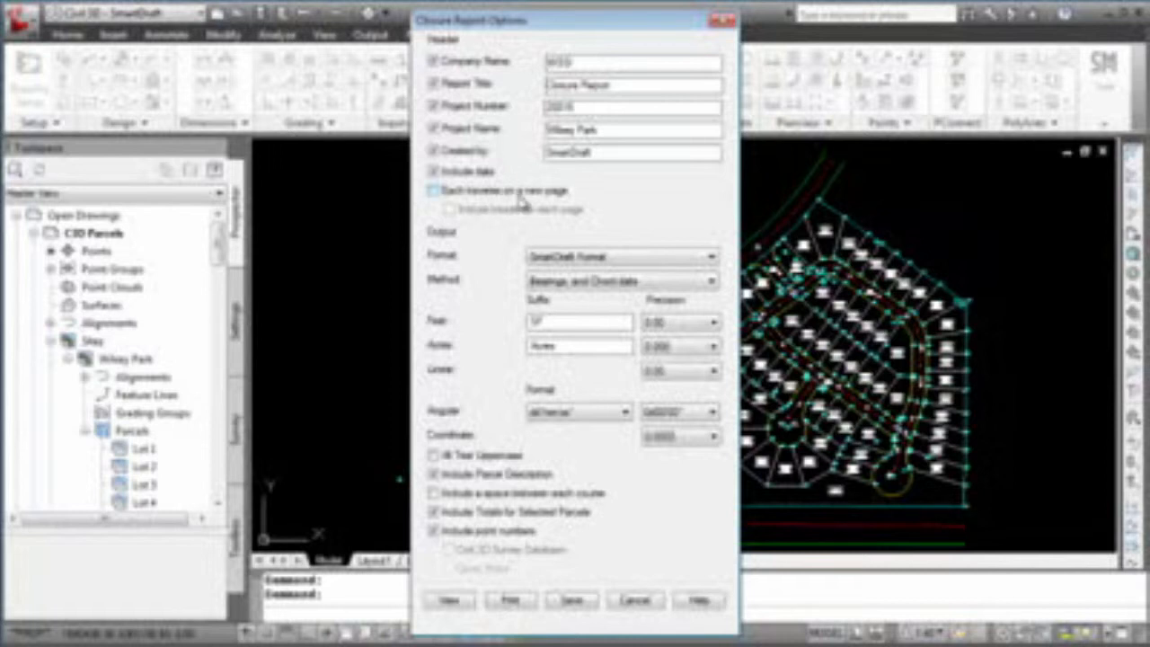
click(434, 190)
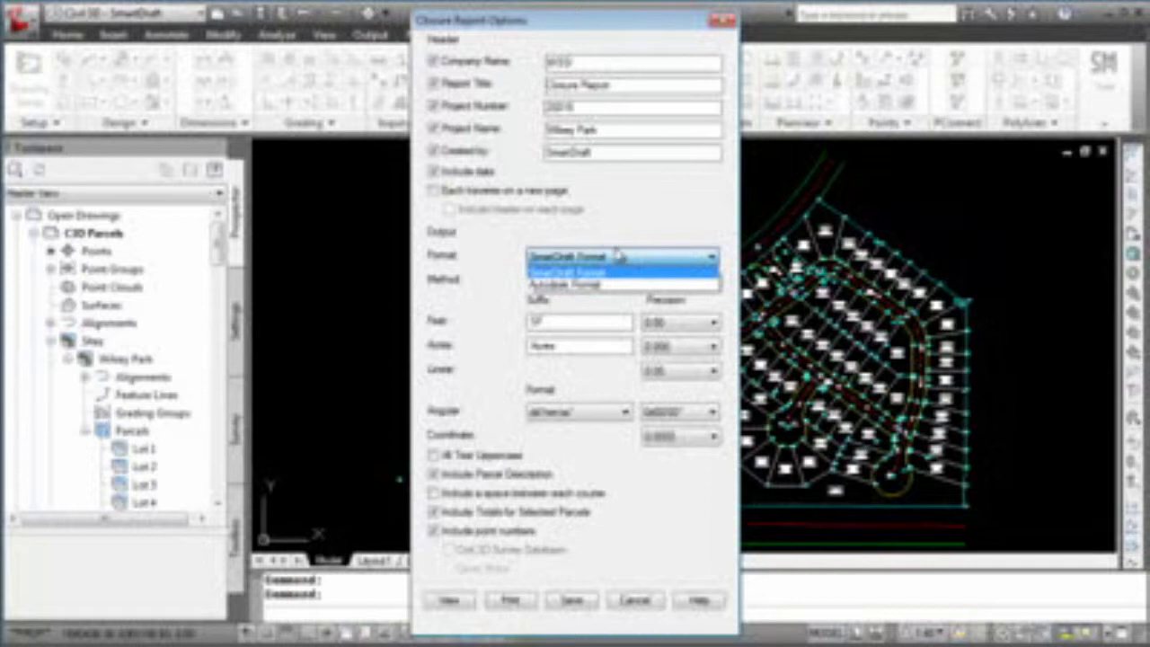
- Keep SmartDraft format, bearings and chord data, and the angular format and precision
click(620, 282)
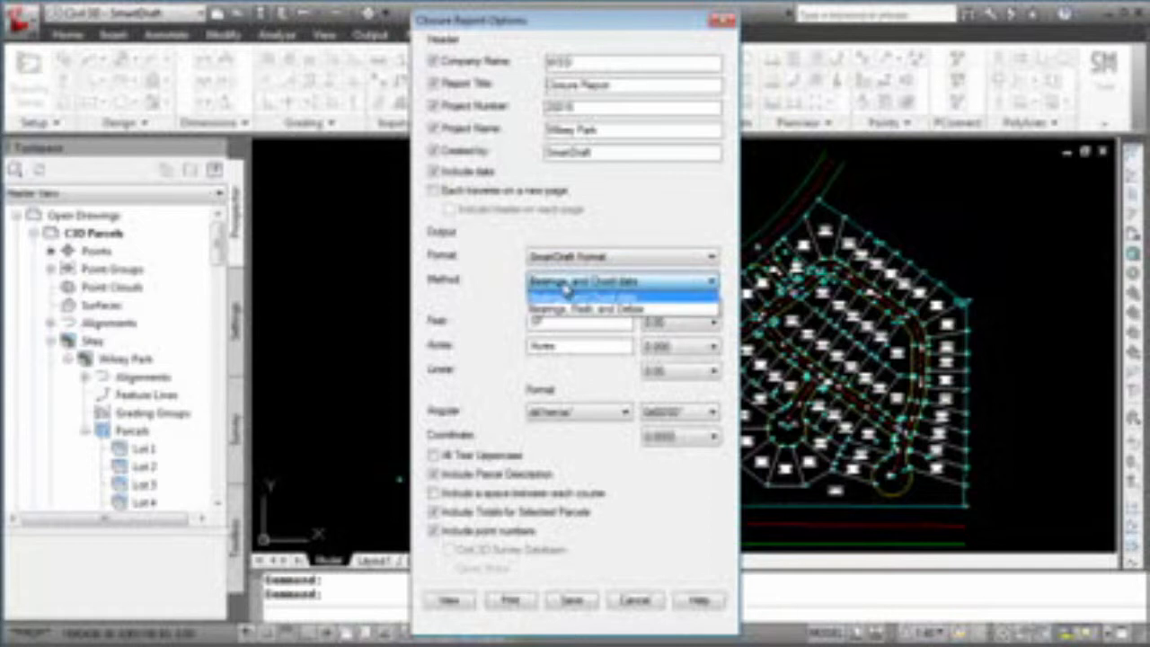
click(584, 281)
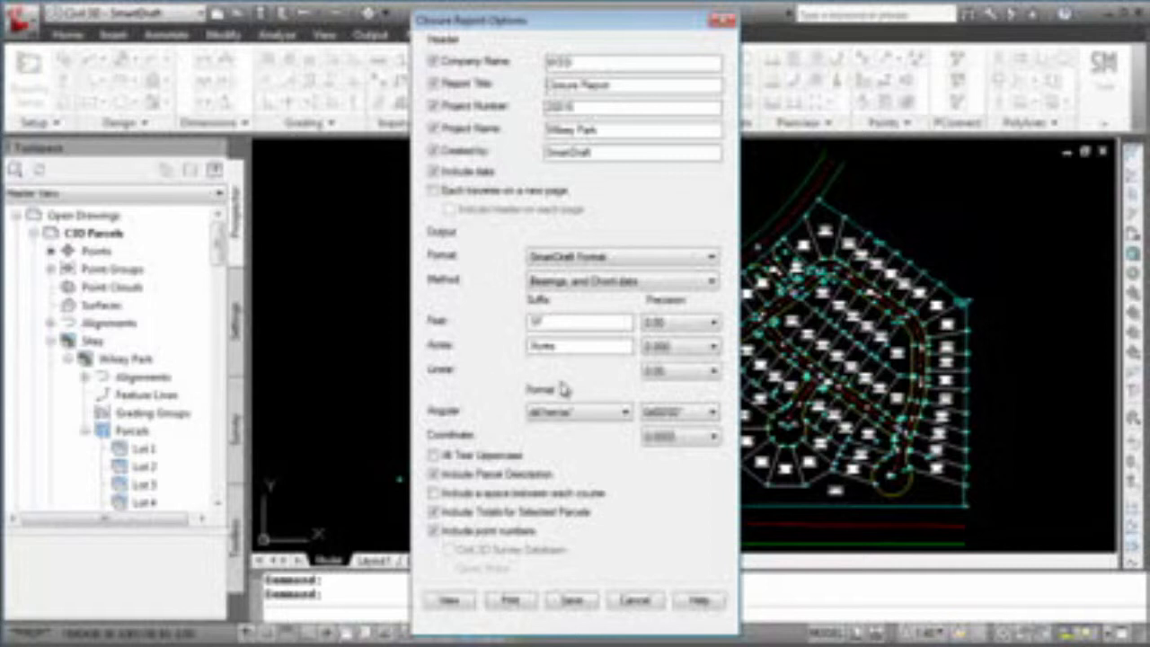
mouse_move(566, 389)
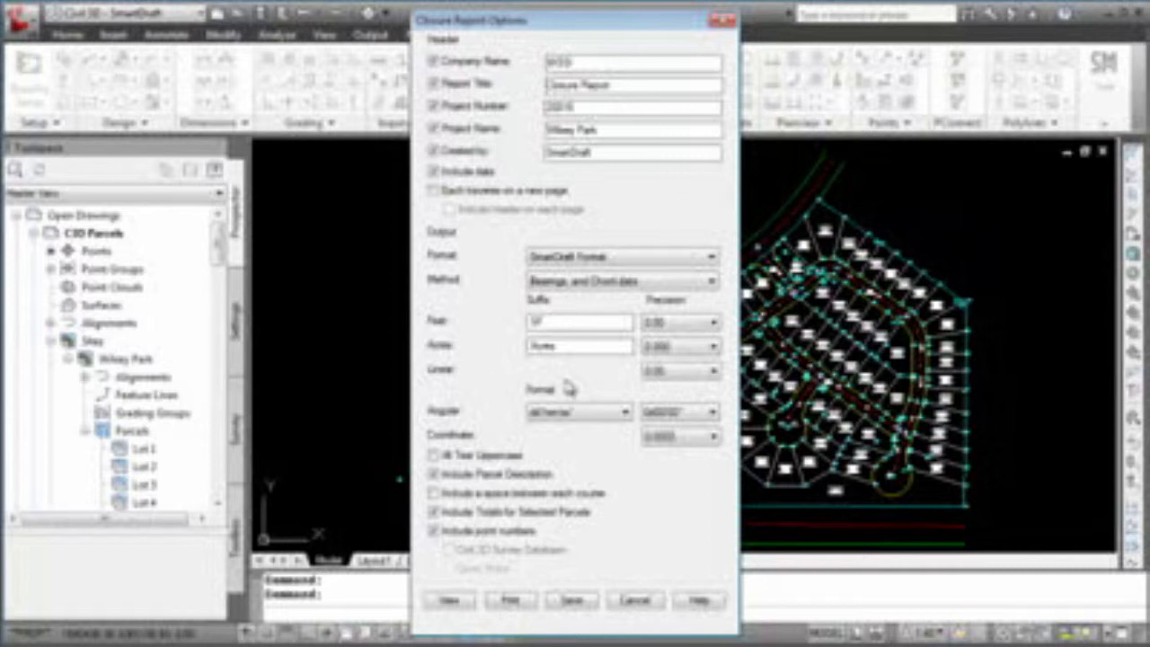
mouse_move(501, 394)
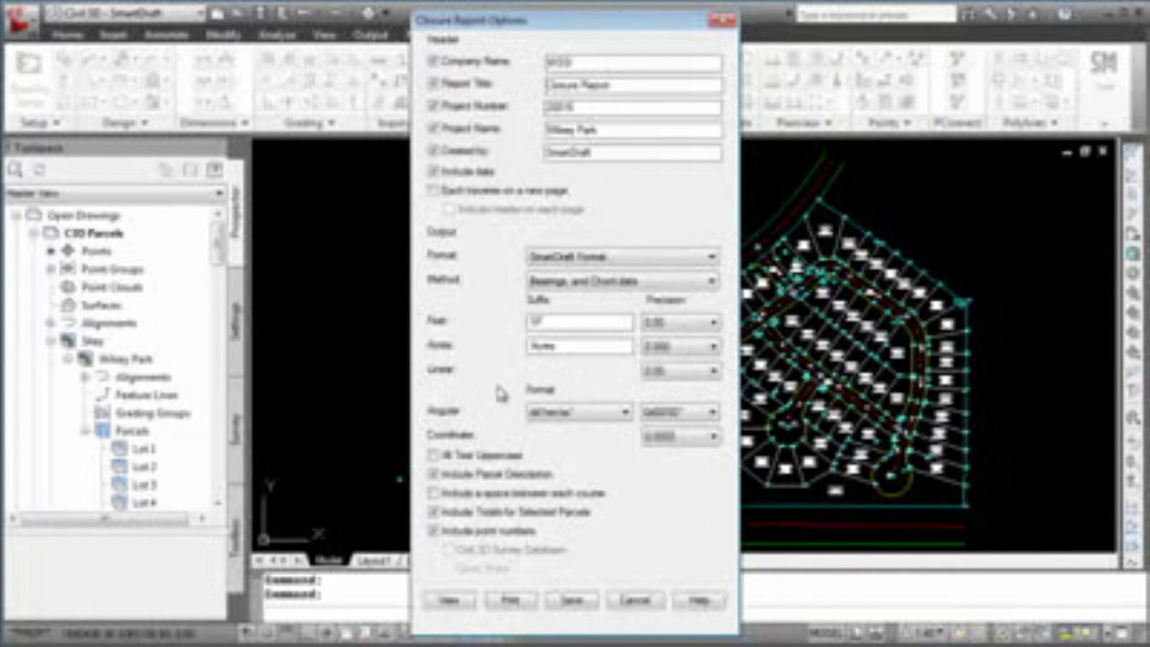
click(678, 371)
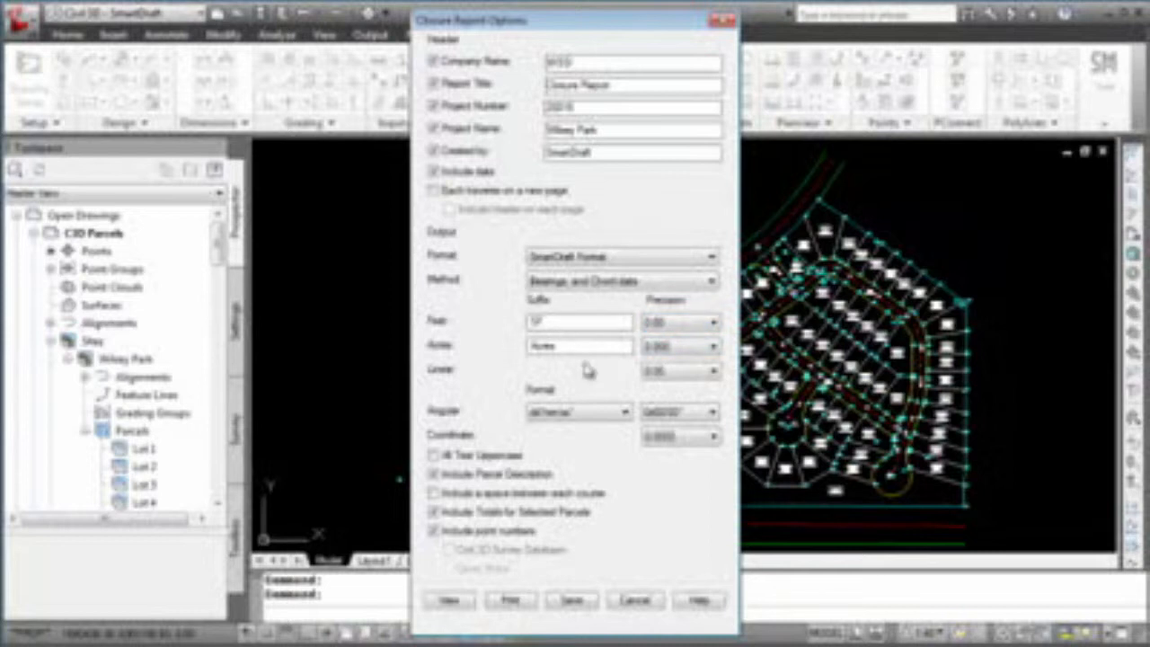
mouse_move(505, 431)
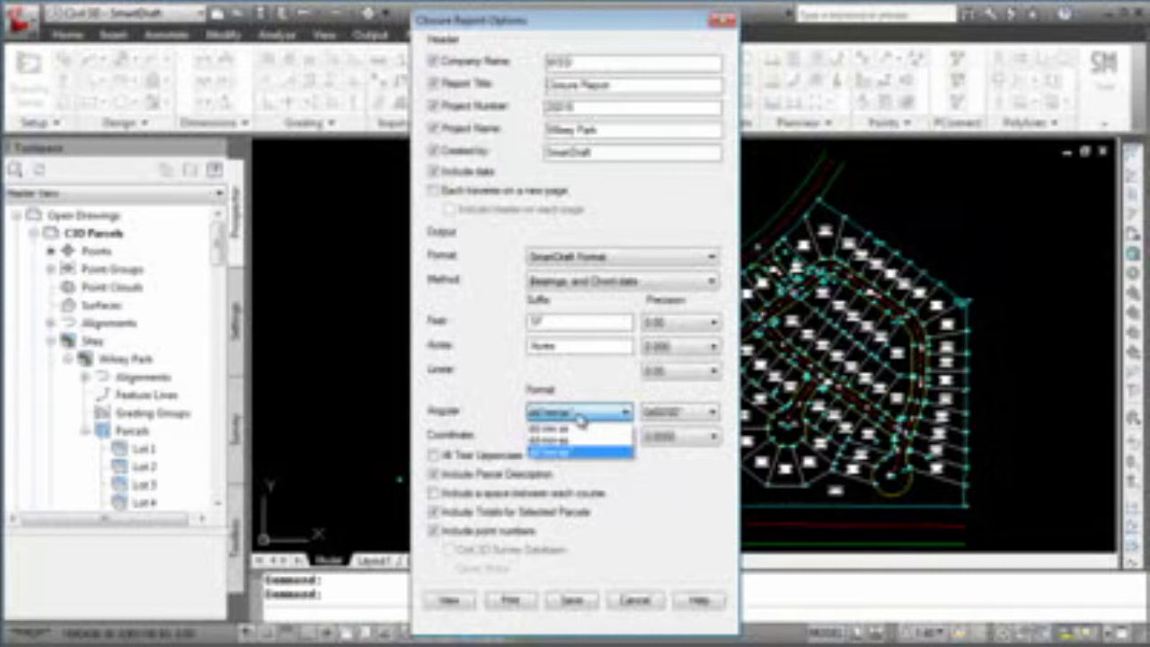
click(711, 412)
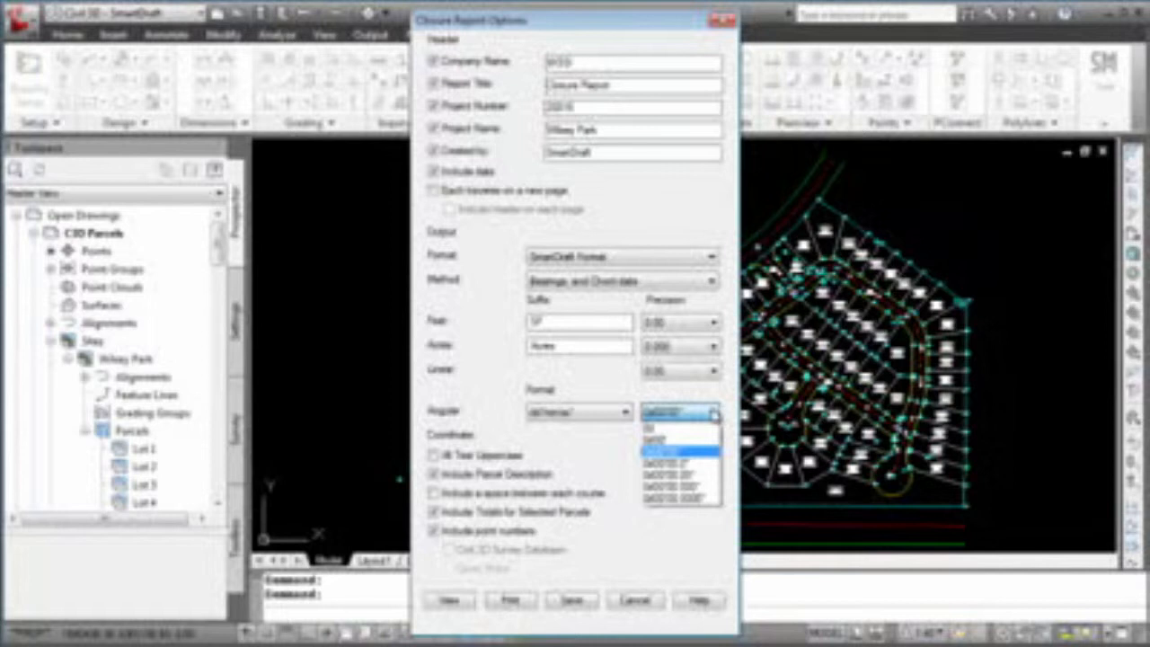
click(678, 449)
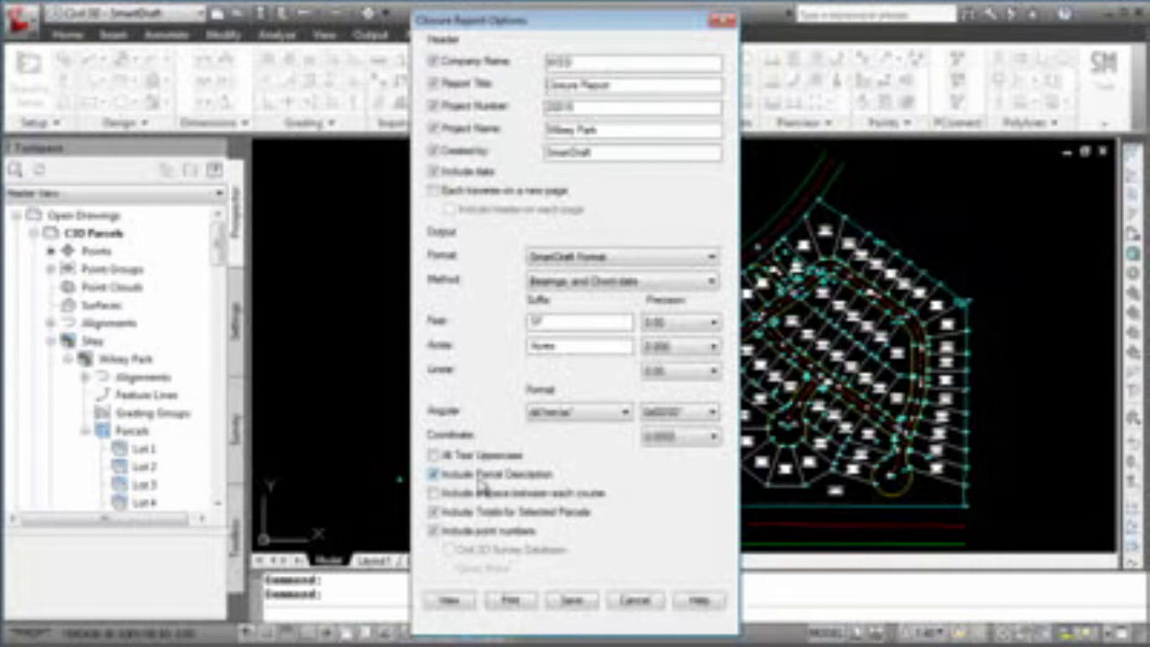
- Exclude parcel descriptions and add a space between each course
click(433, 474)
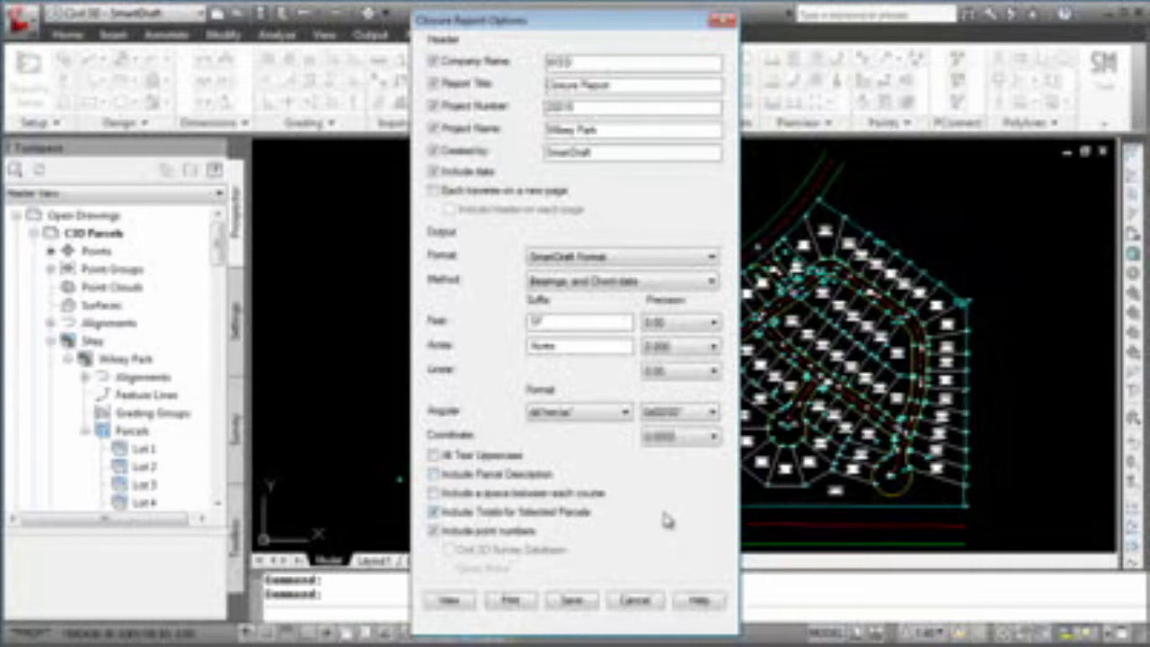
click(434, 492)
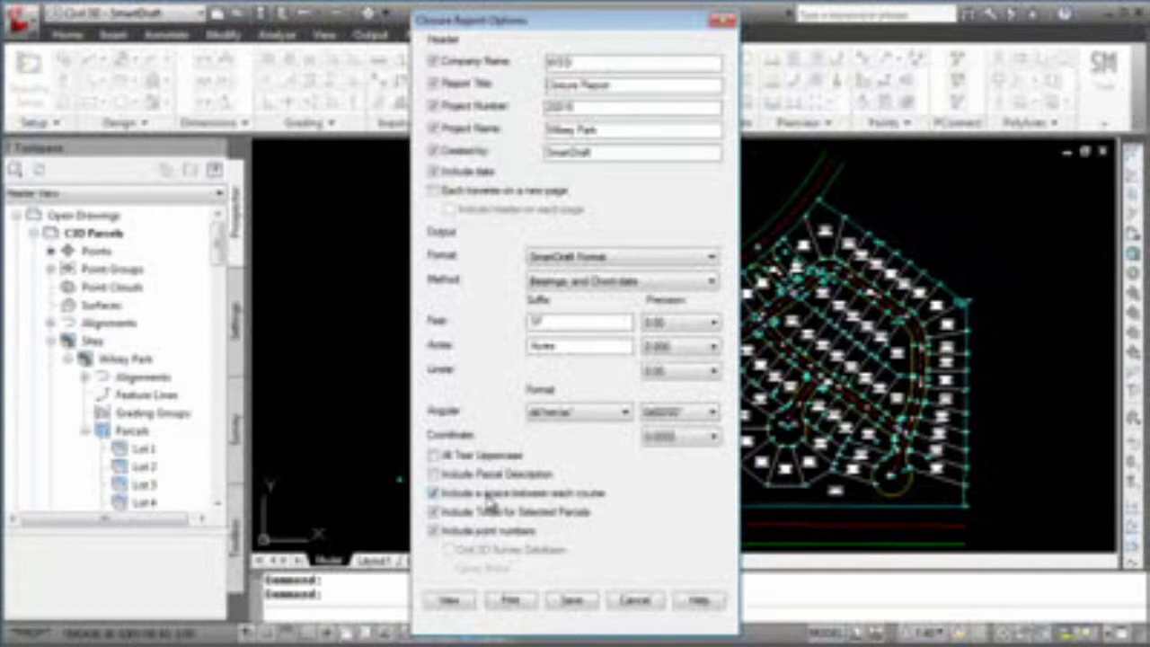
click(432, 492)
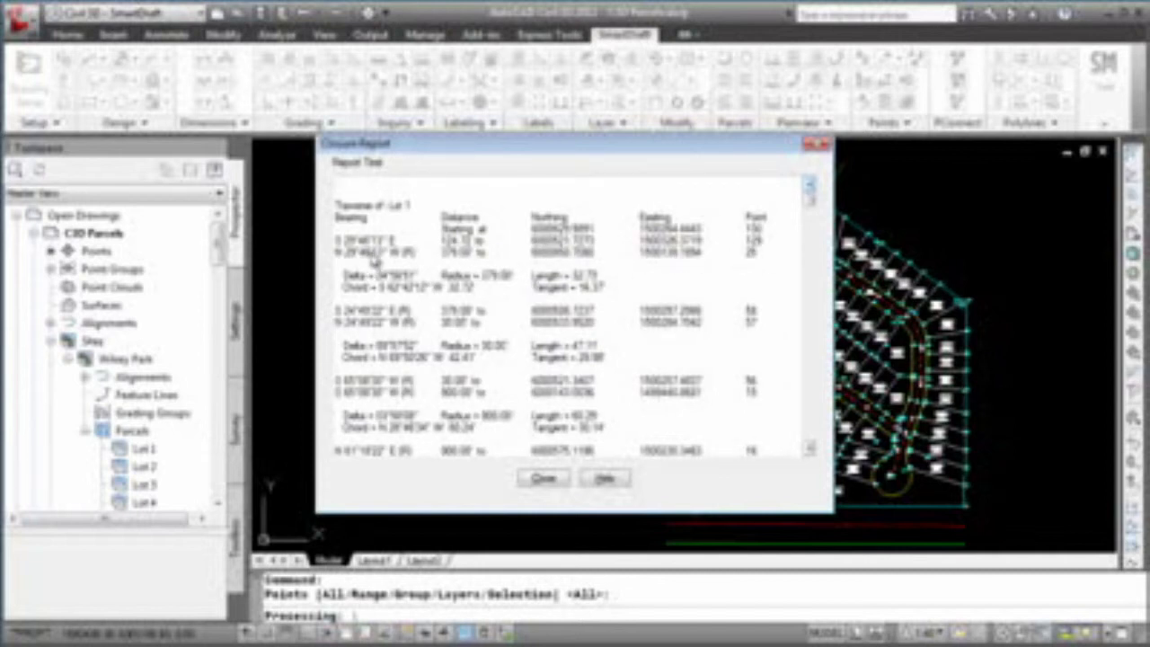
mouse_move(424, 261)
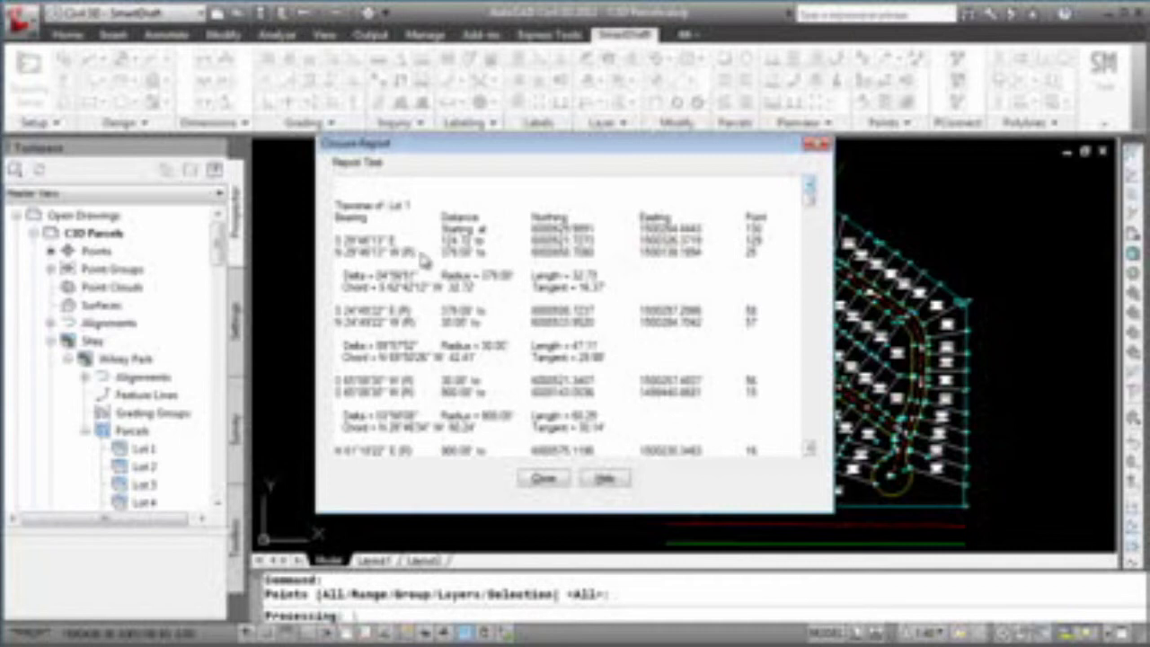
mouse_move(556, 265)
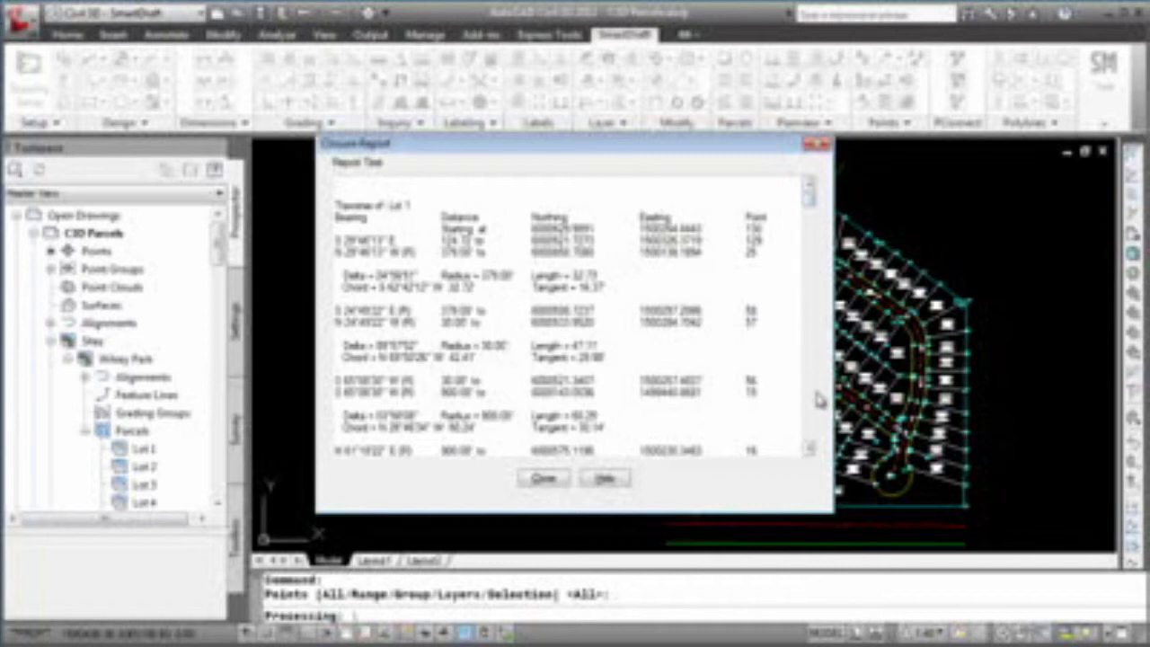
- Review Lot 1's closure report summary, then open legal description options for Lot 1
scroll(down, 3)
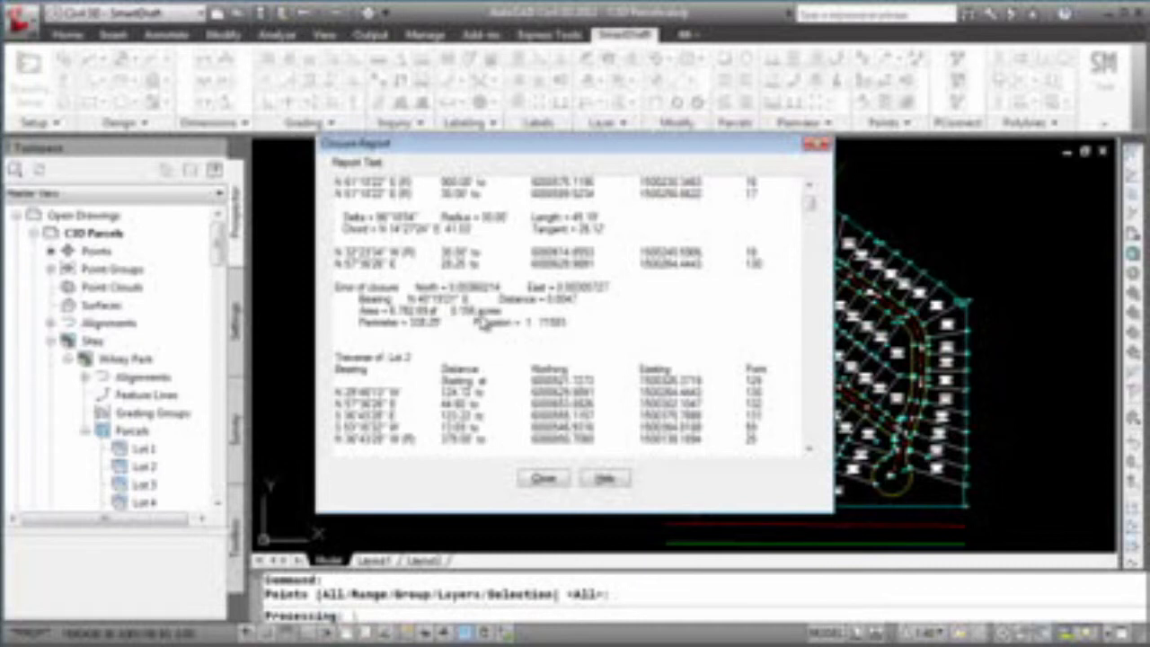
mouse_move(602, 350)
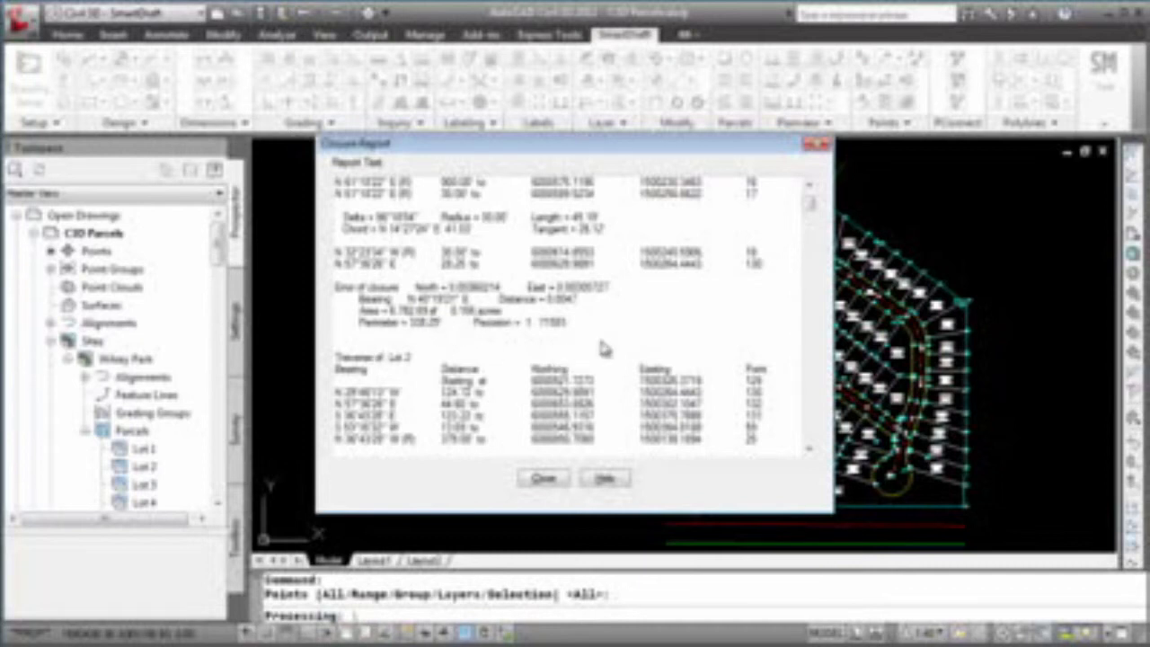
mouse_move(536, 344)
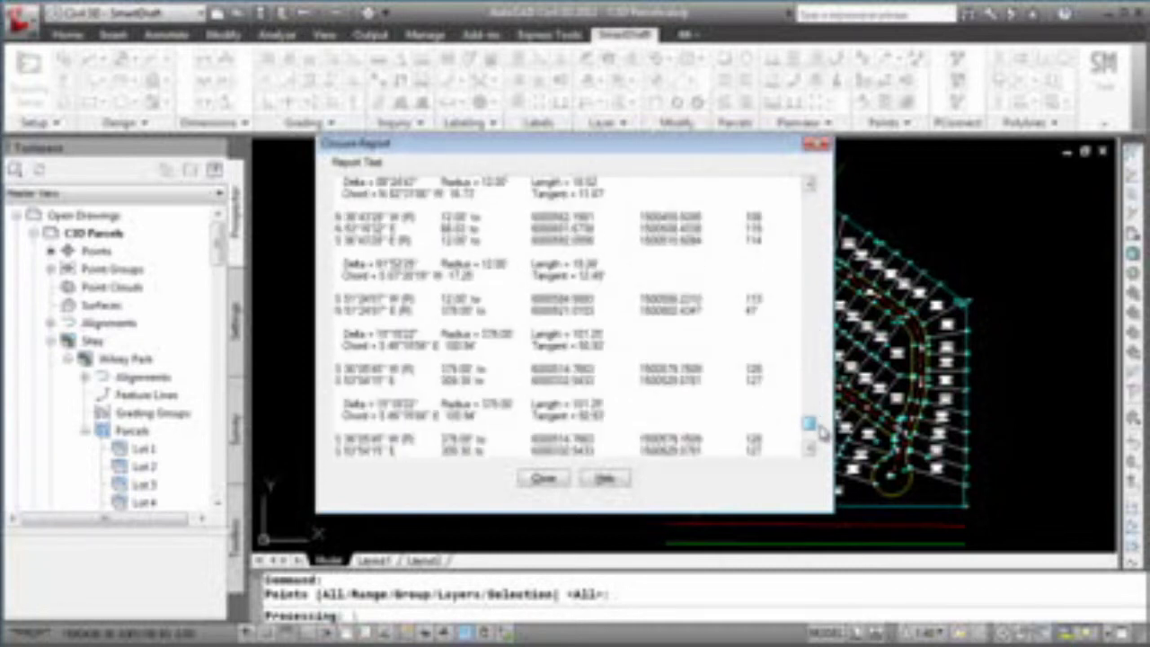
scroll(down, 3)
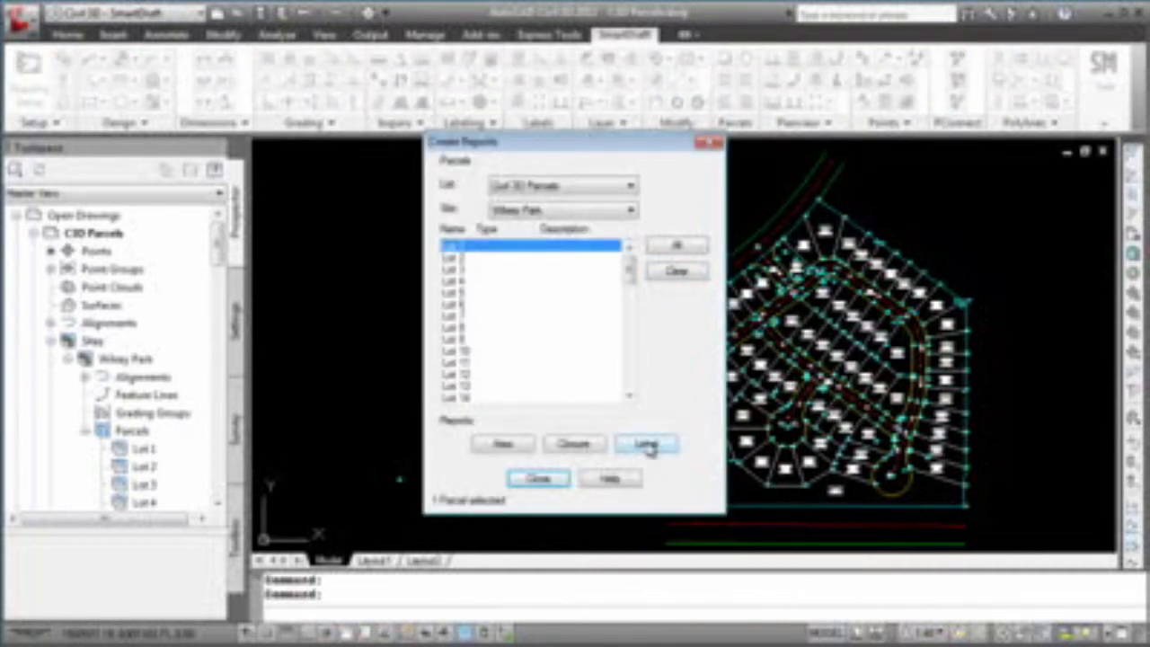
click(646, 444)
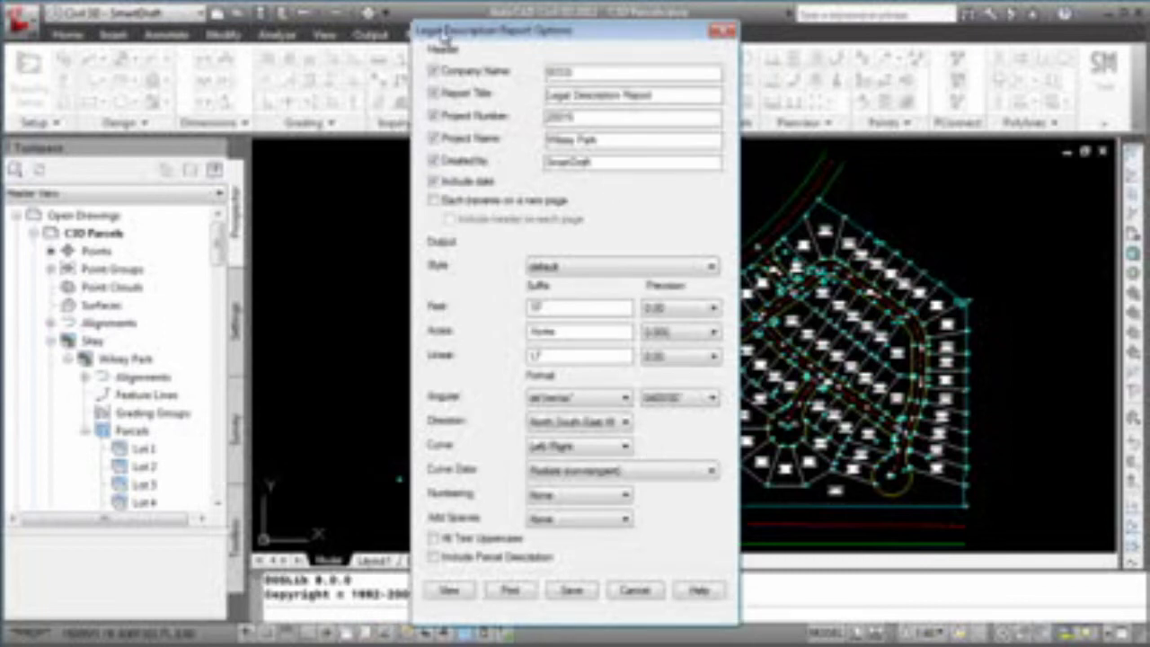
mouse_move(489, 215)
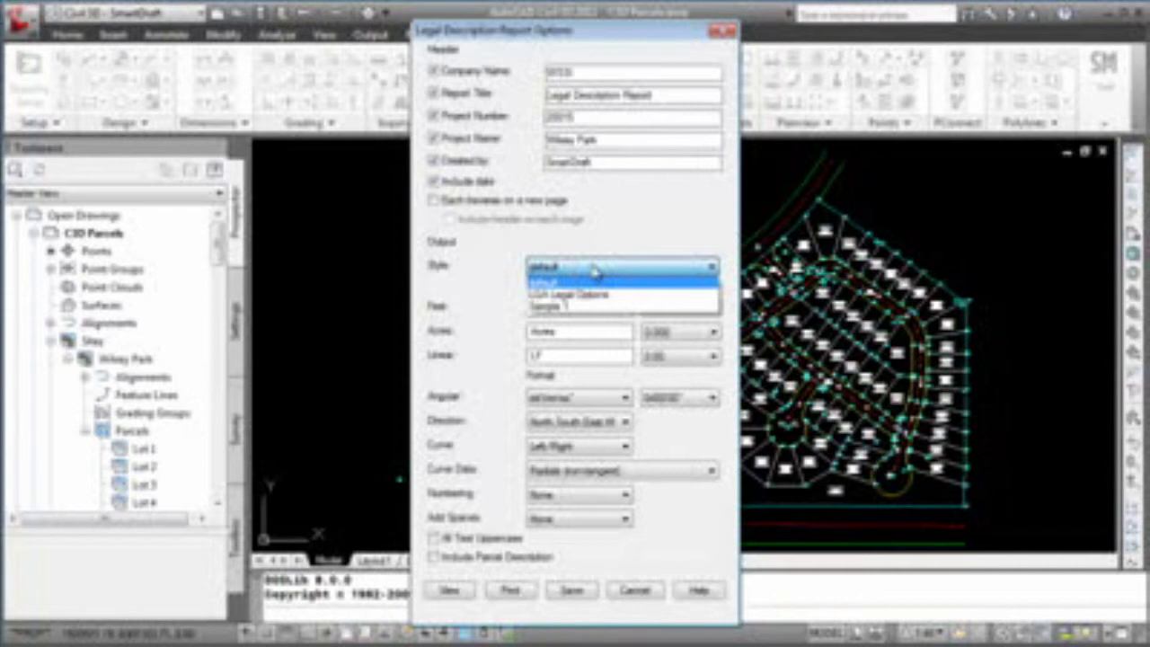
- Keep default Style, Angular and Direction formats, with Numbering and Add Spaces set to None
click(619, 267)
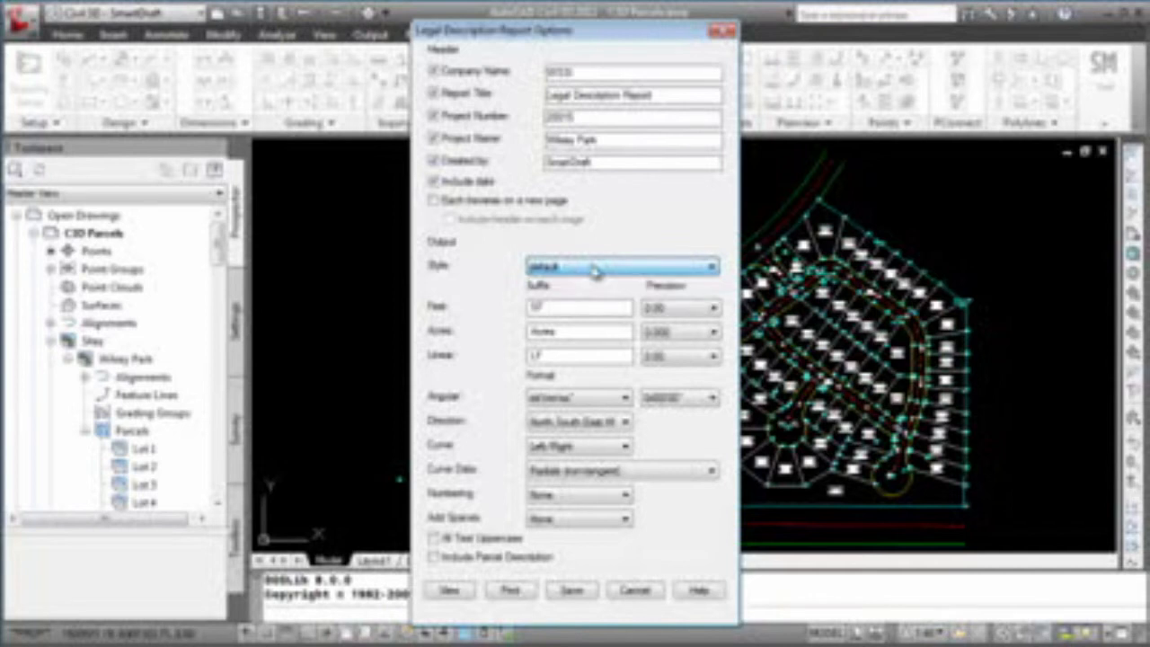
mouse_move(507, 379)
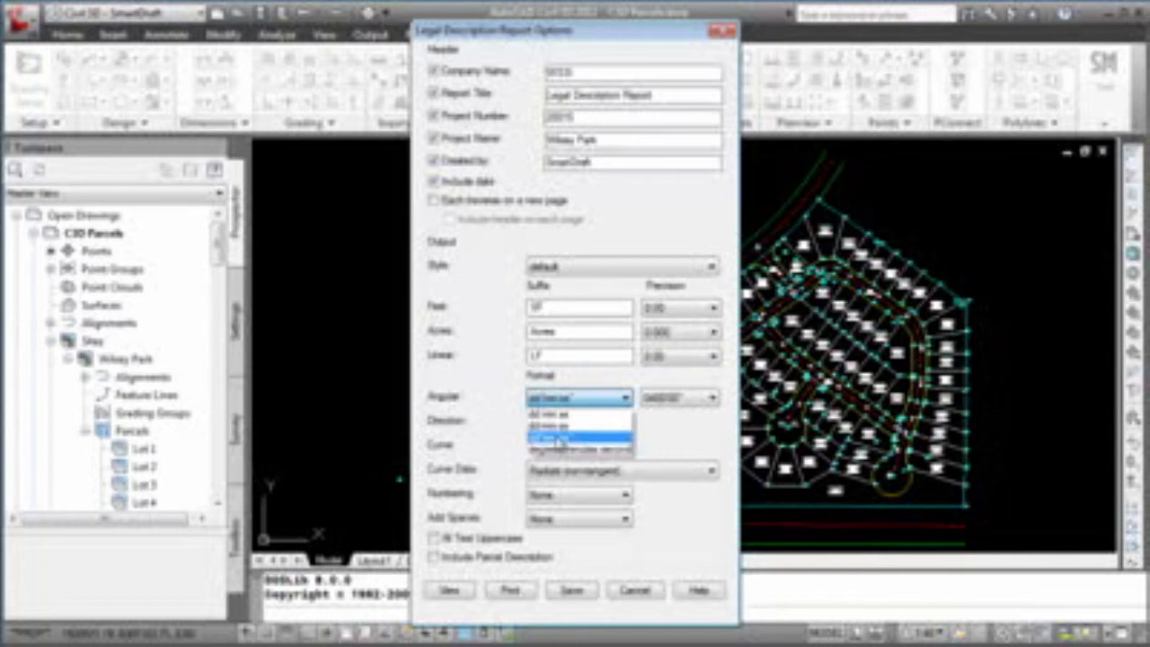
mouse_move(561, 423)
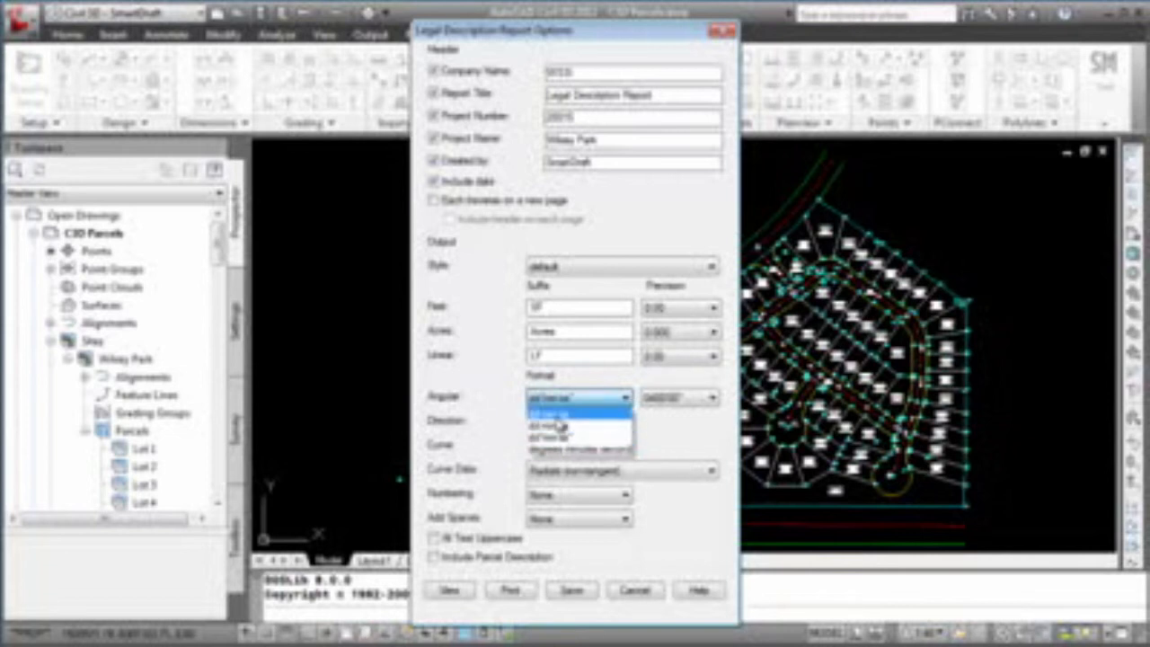
click(557, 417)
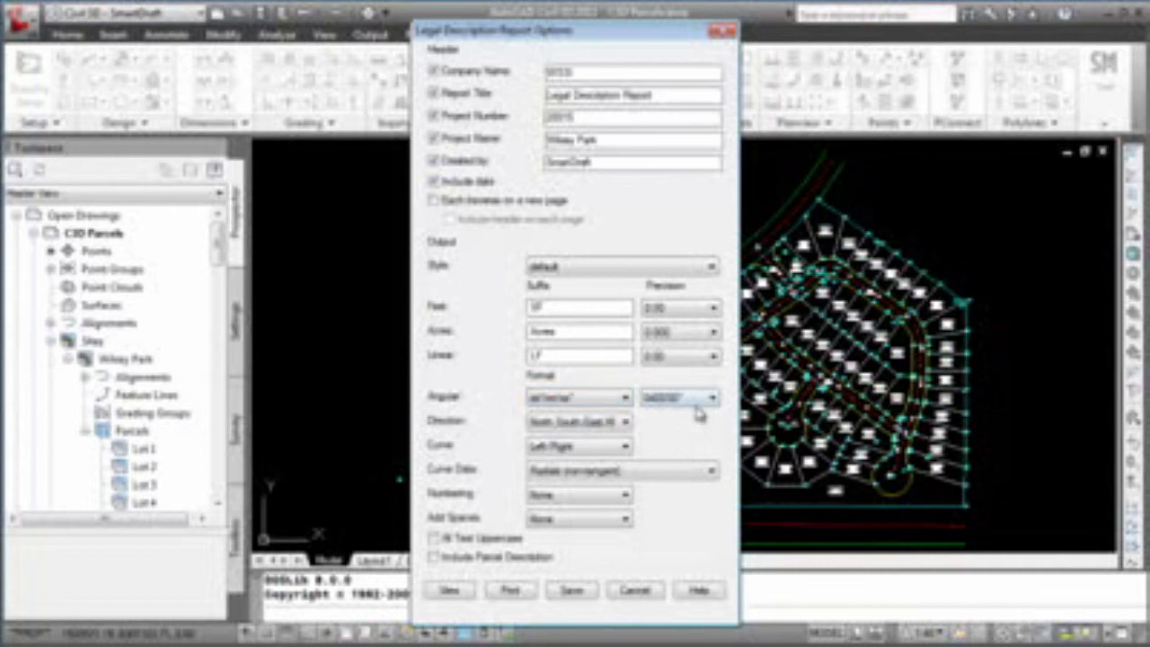
click(634, 420)
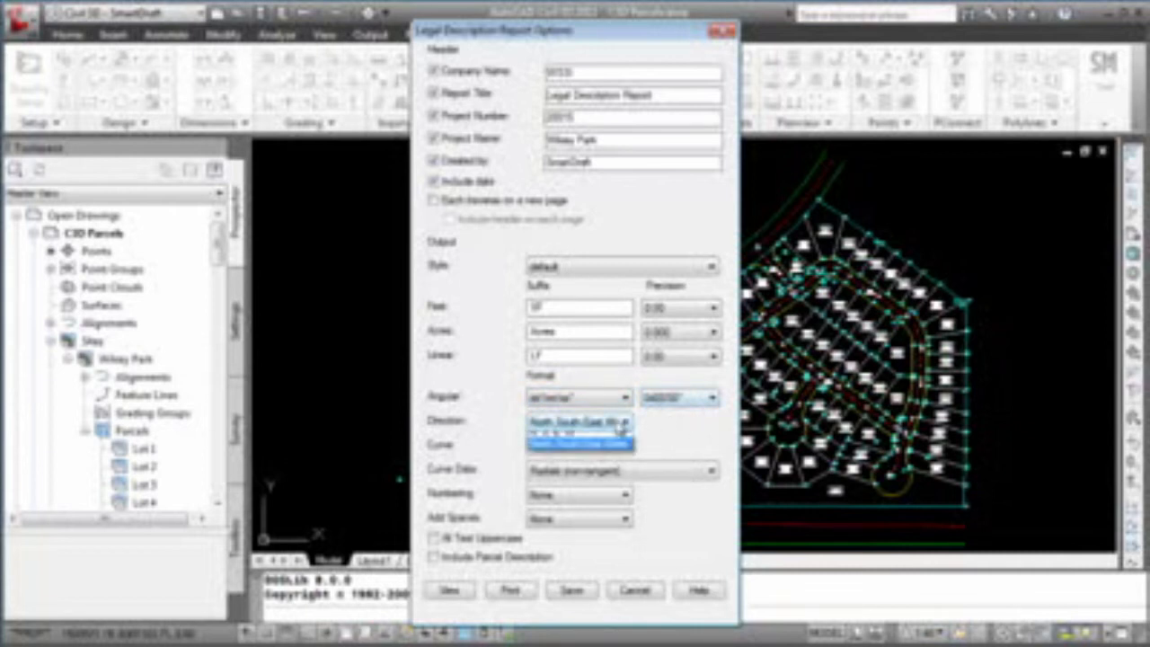
click(579, 446)
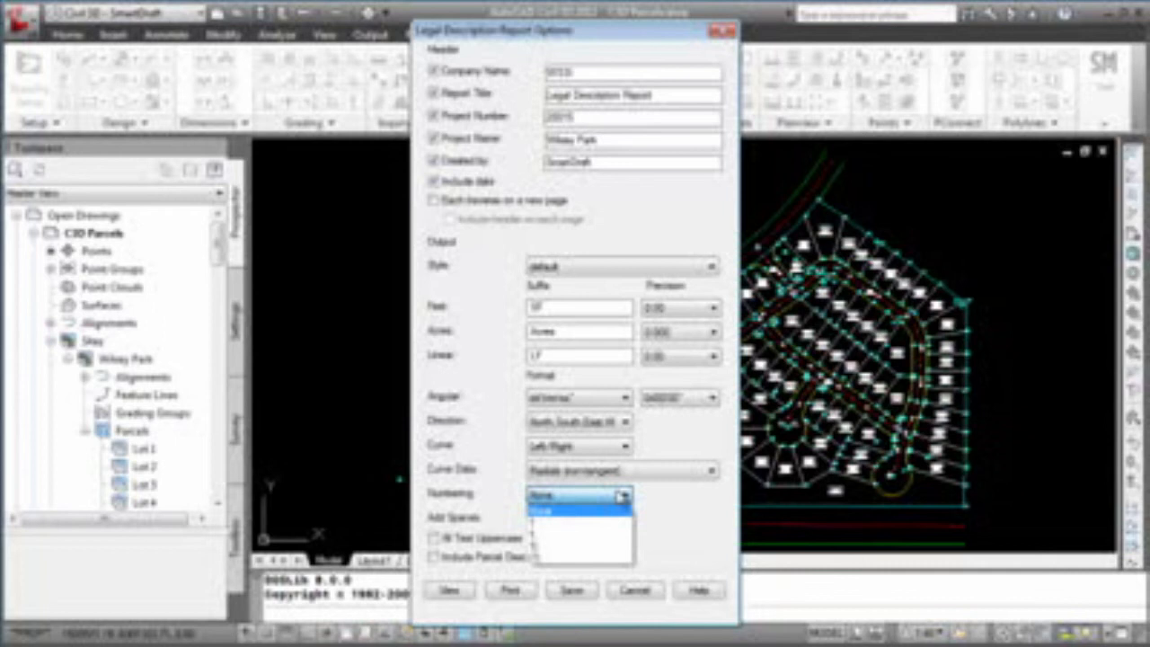
click(574, 494)
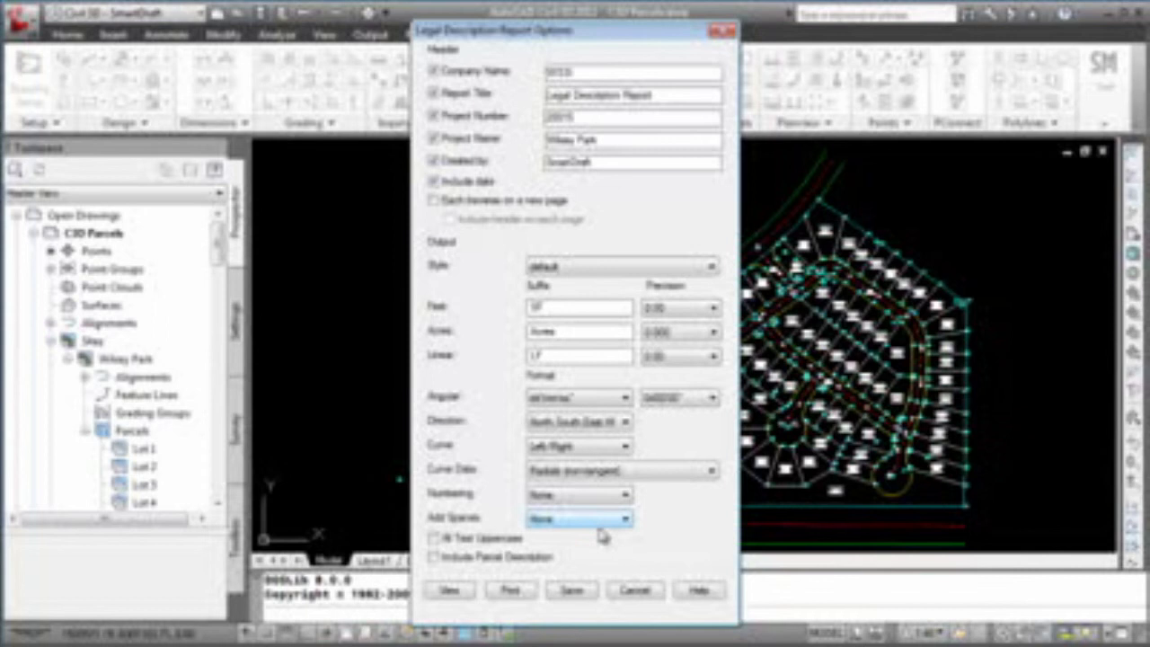
click(623, 519)
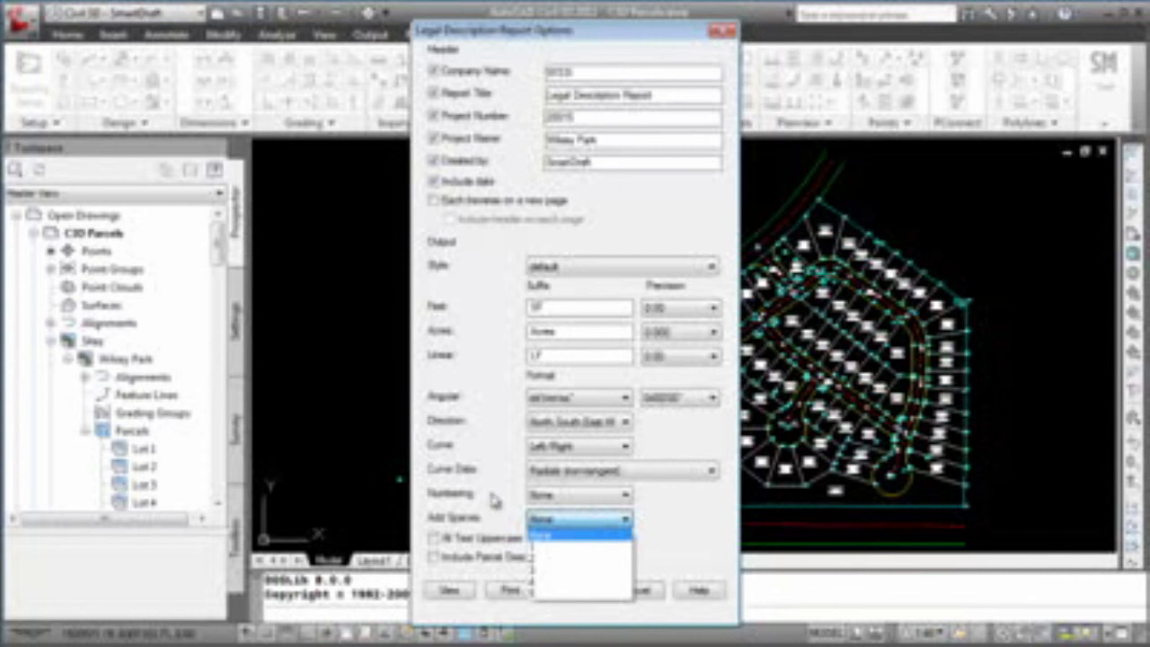
click(579, 519)
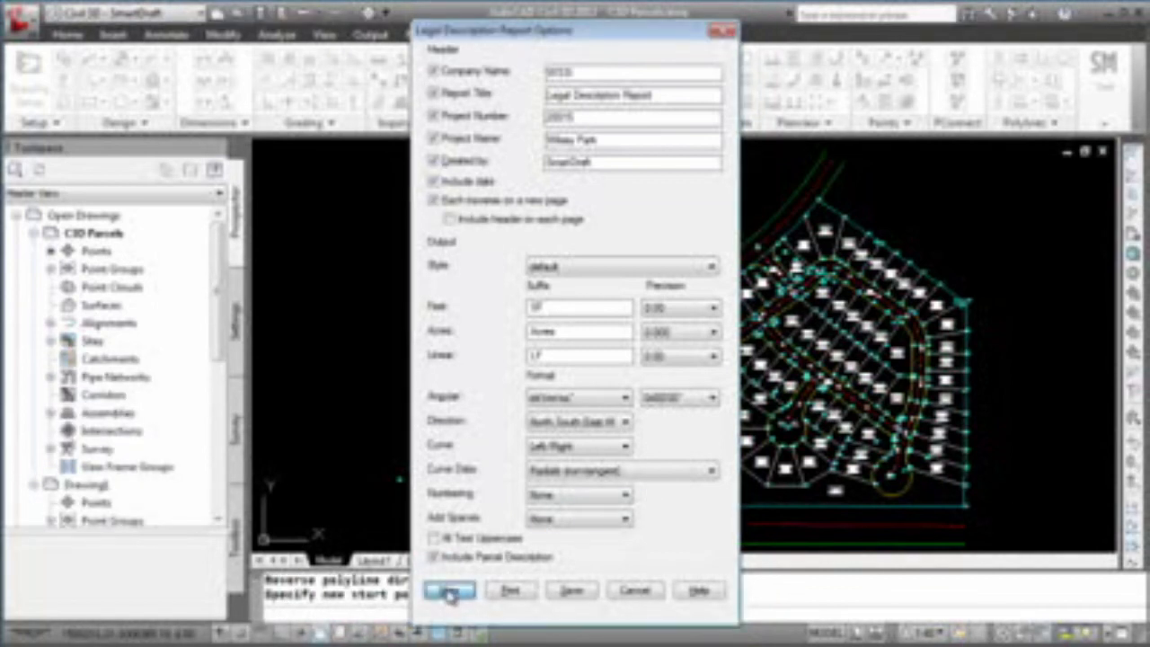
click(449, 590)
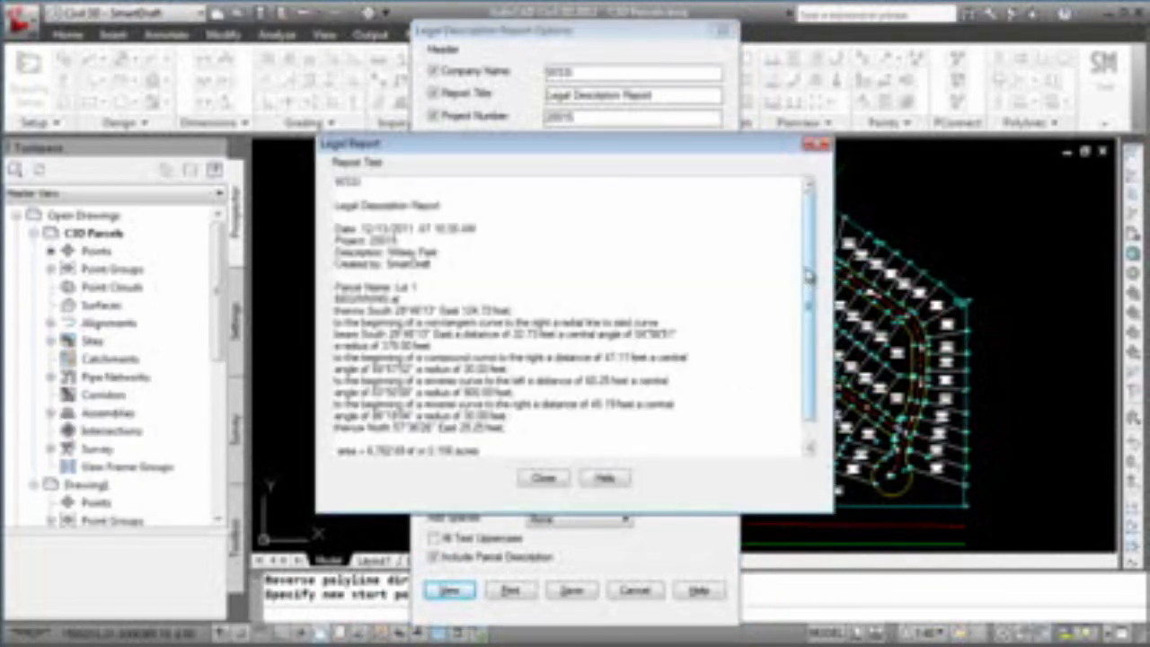
scroll(up, 3)
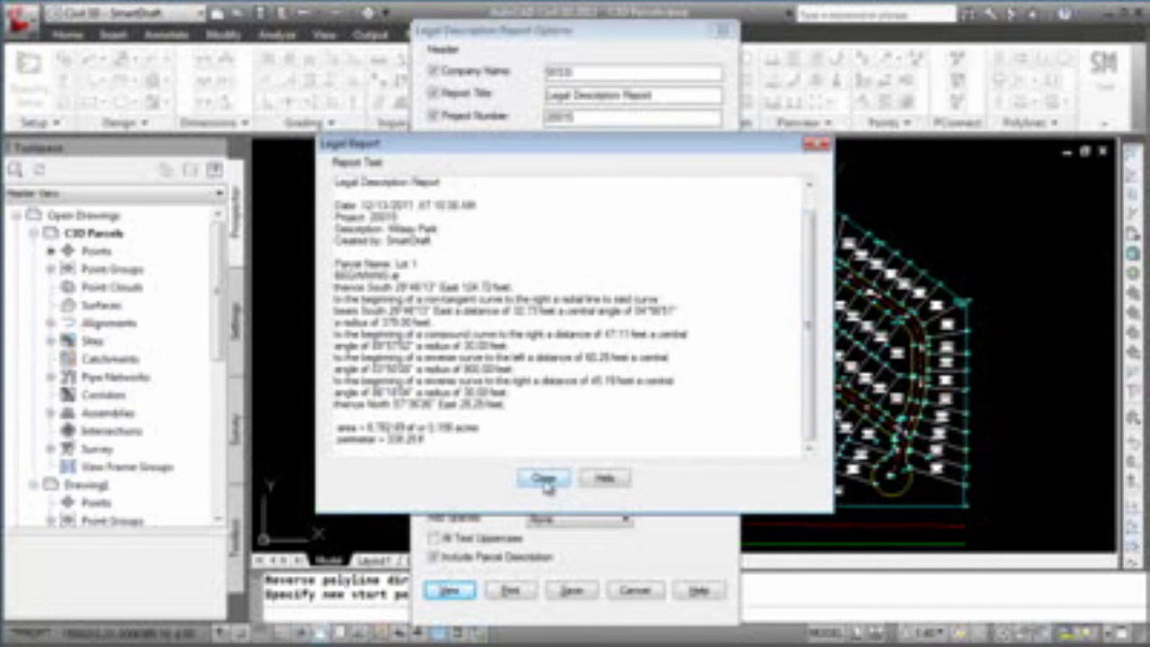
click(543, 477)
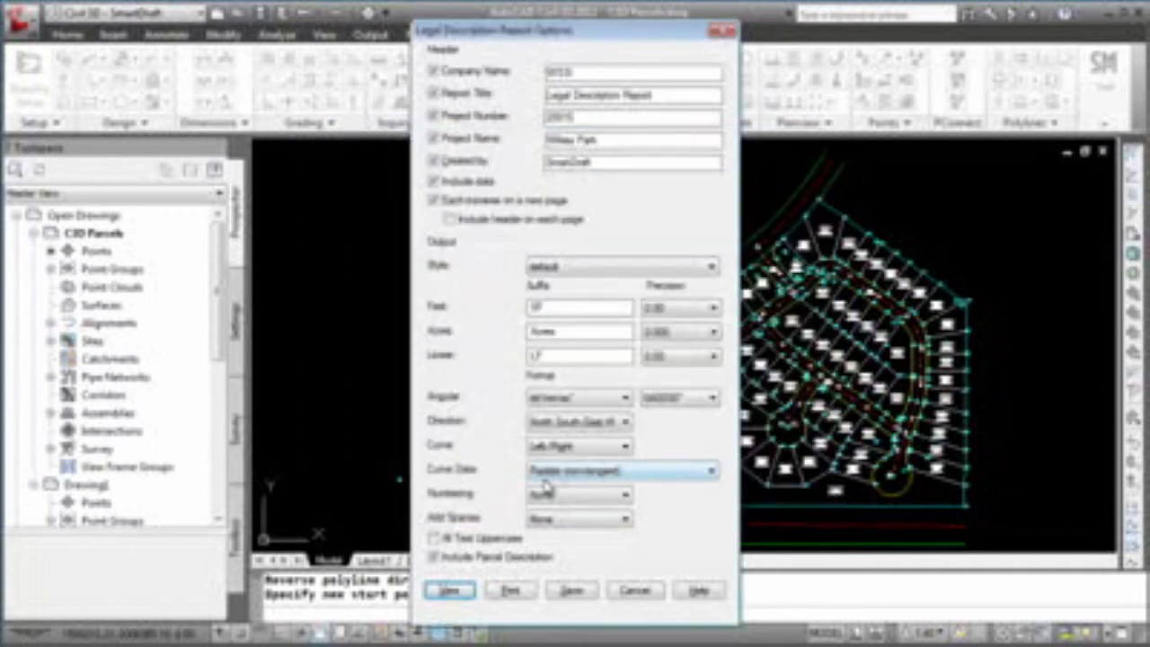